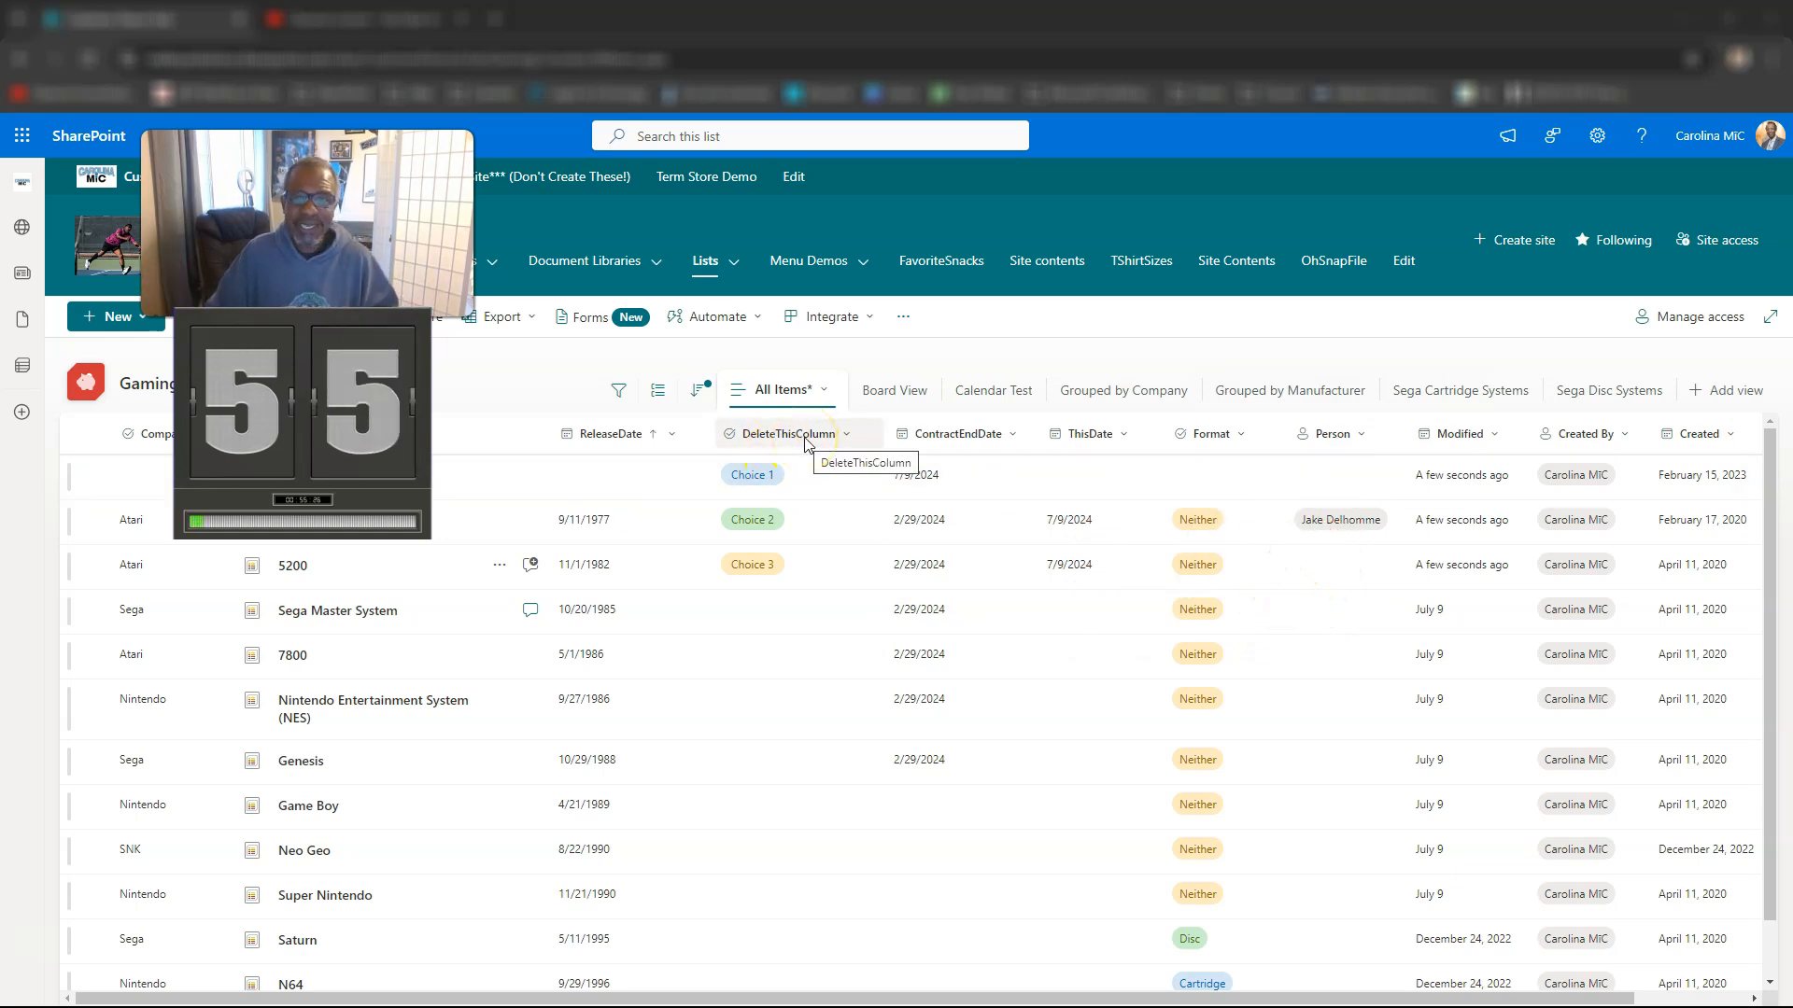
- Delete the DeleteThisColumn choice column from its Edit column panel and confirm the permanent deletion
{"action": "left_click", "coordinate": [861, 433]}
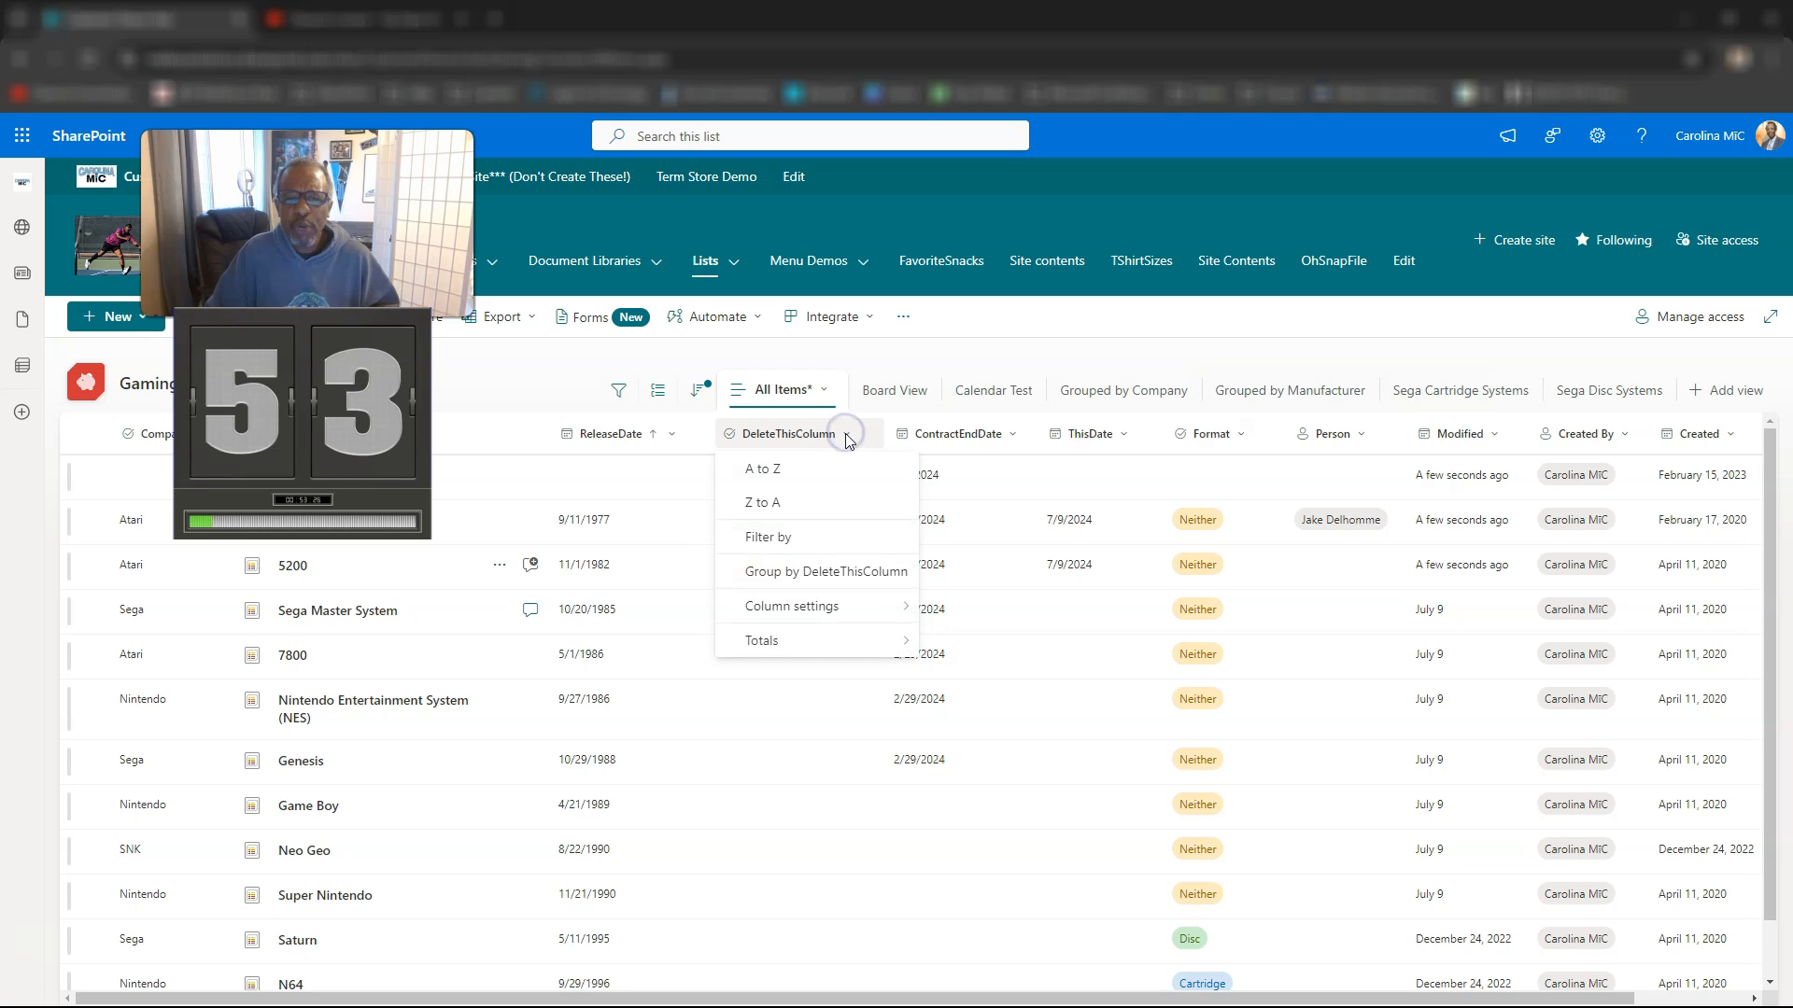
{"action": "left_click", "coordinate": [792, 606]}
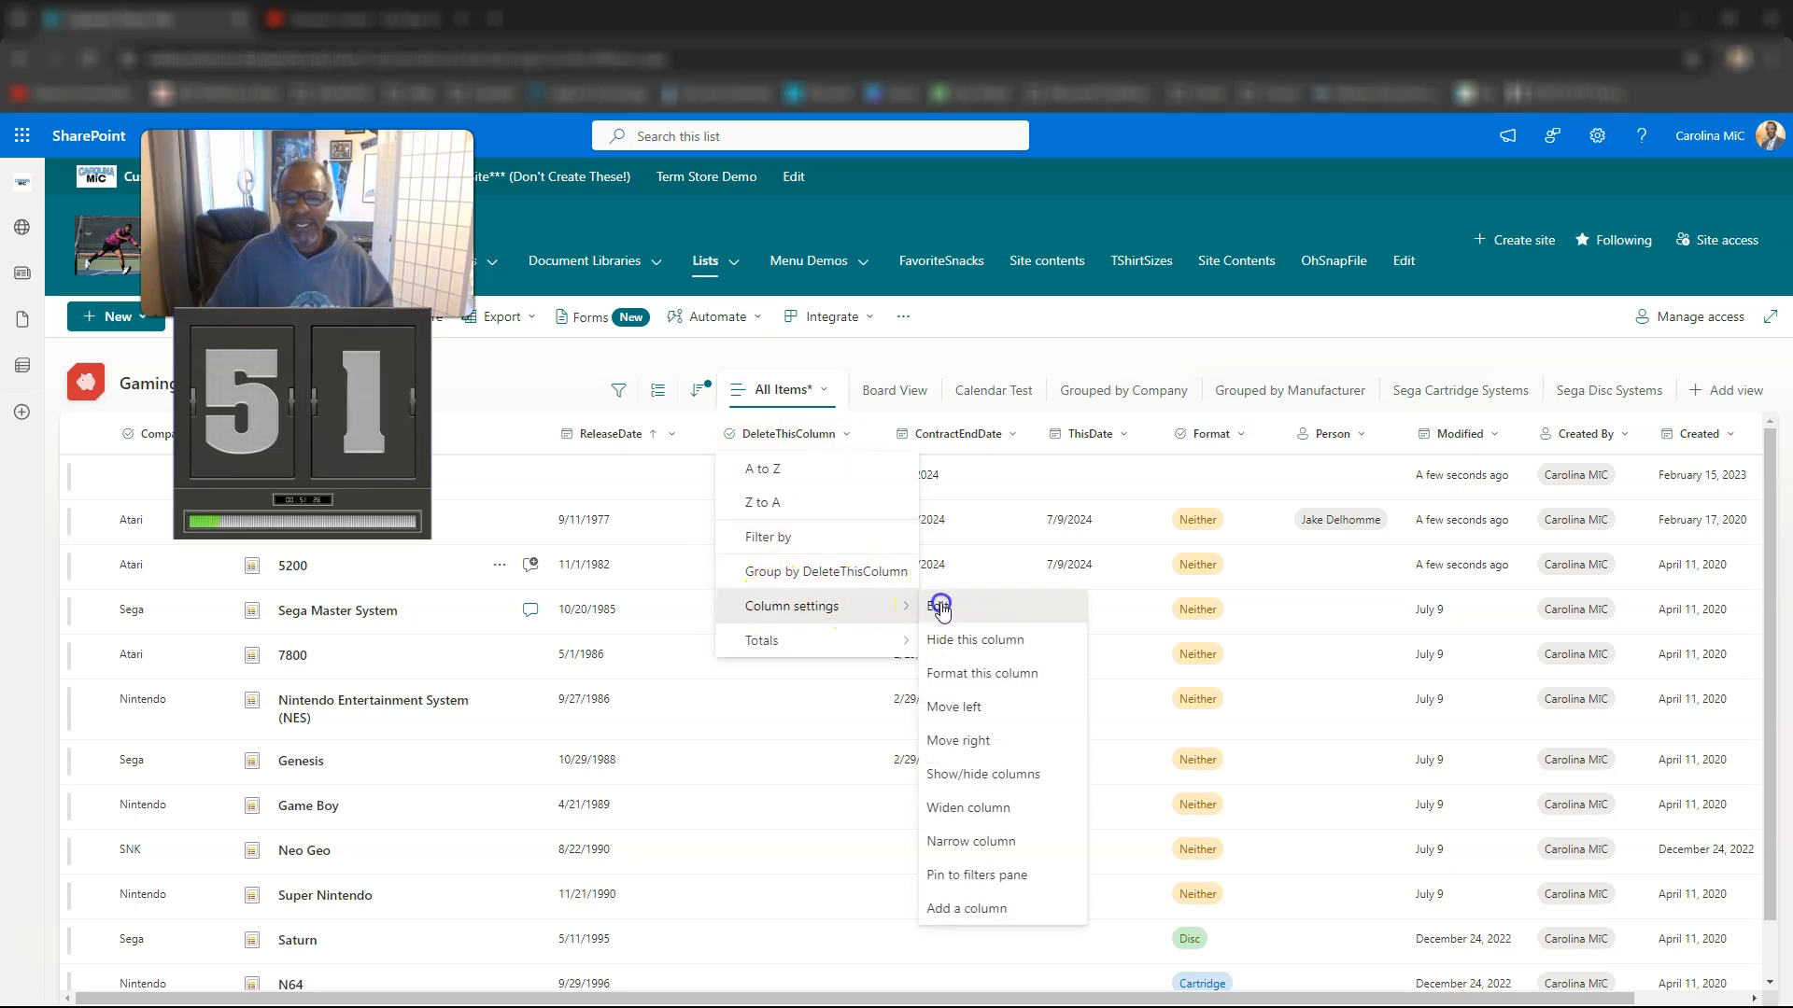
{"action": "left_click", "coordinate": [939, 606]}
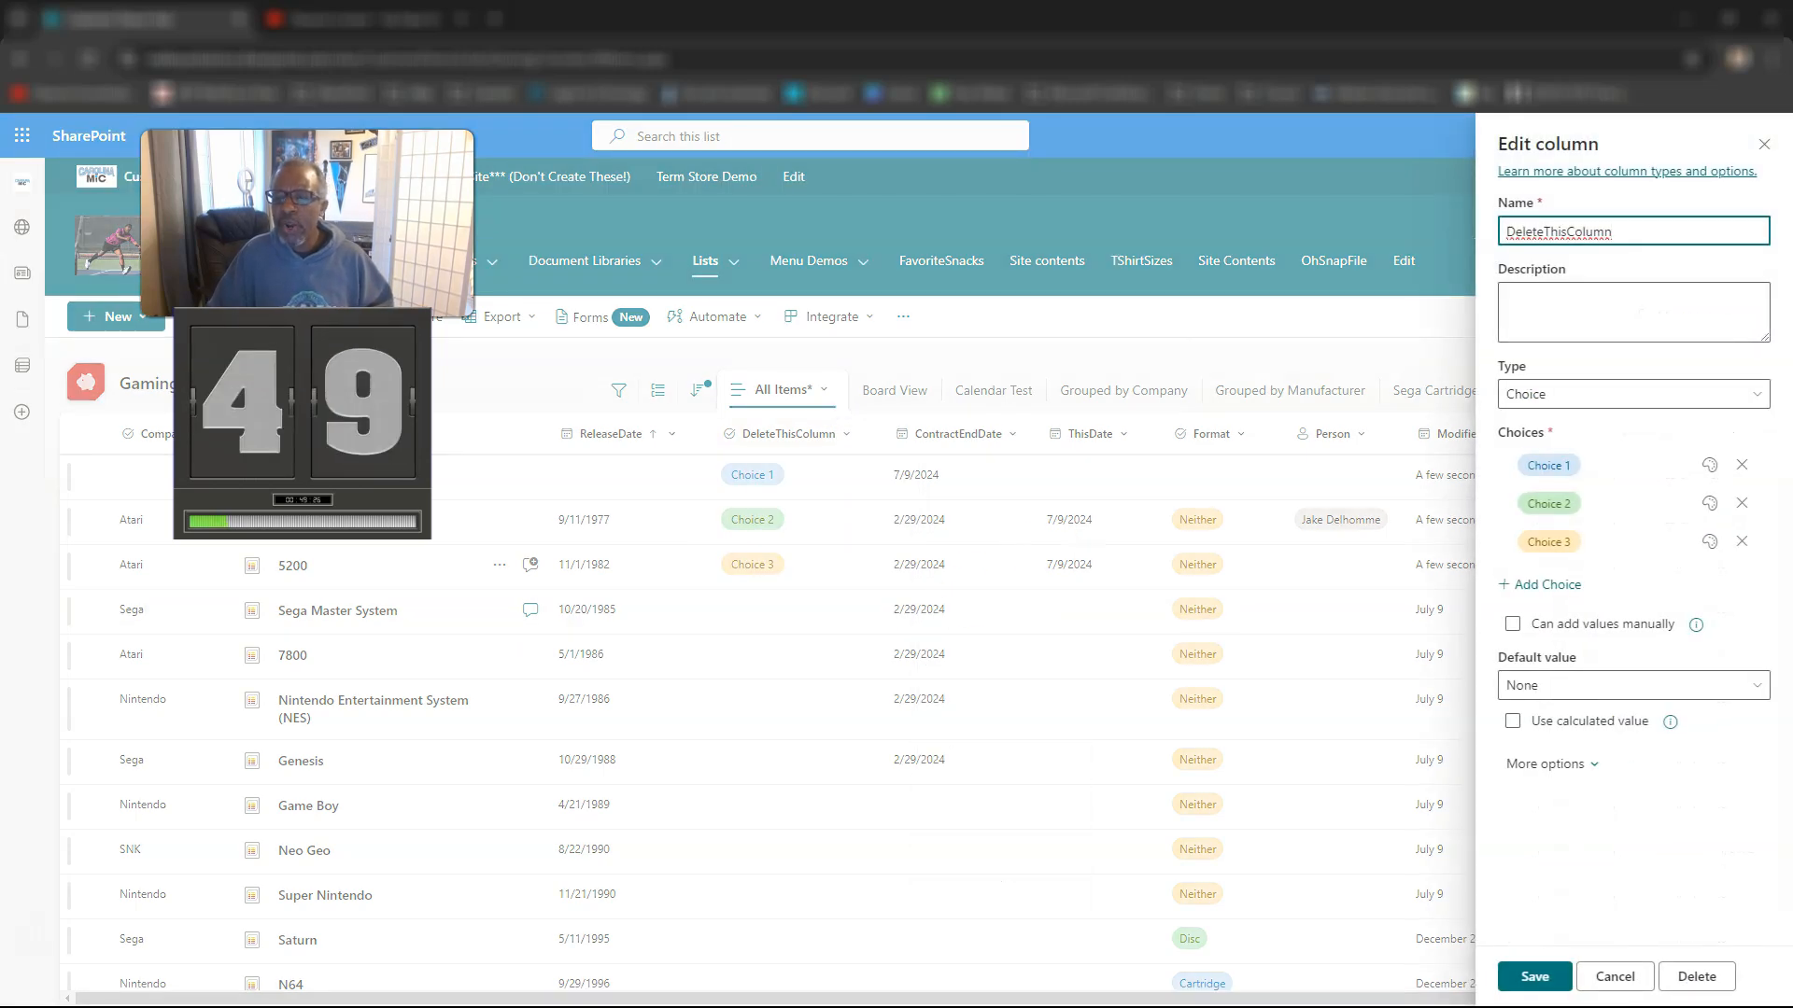
{"action": "left_click", "coordinate": [1698, 977]}
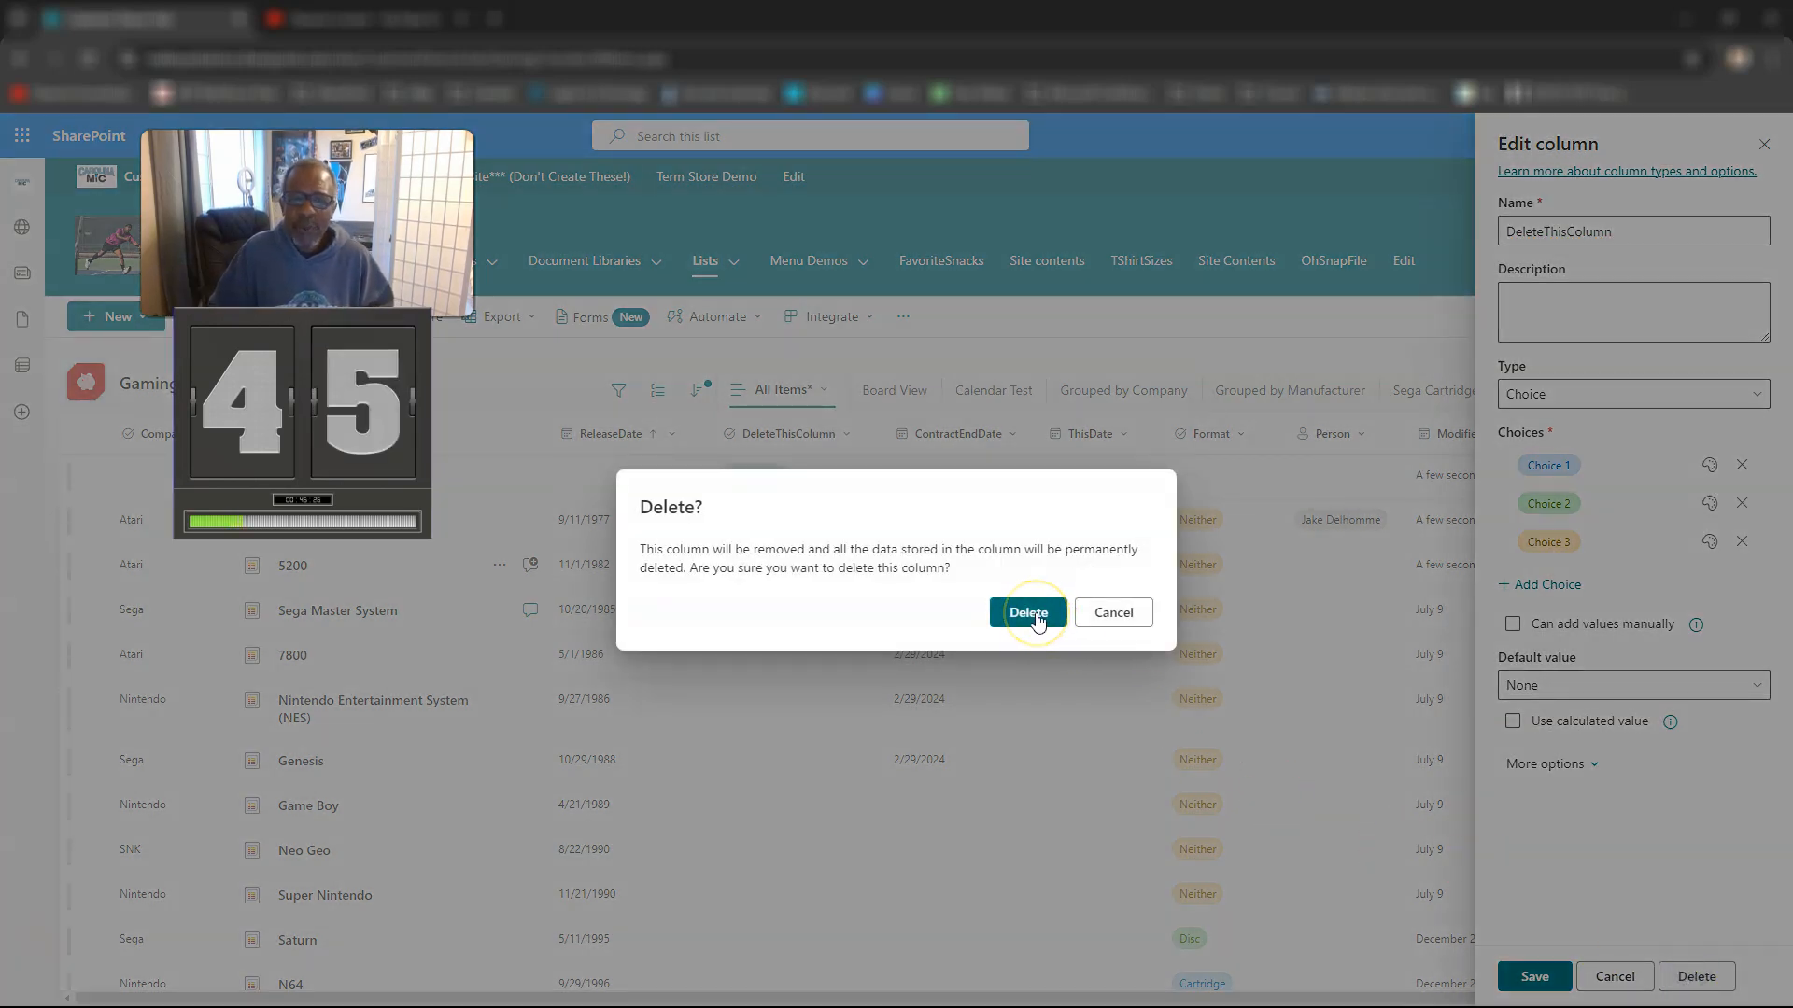
{"action": "left_click", "coordinate": [1028, 612]}
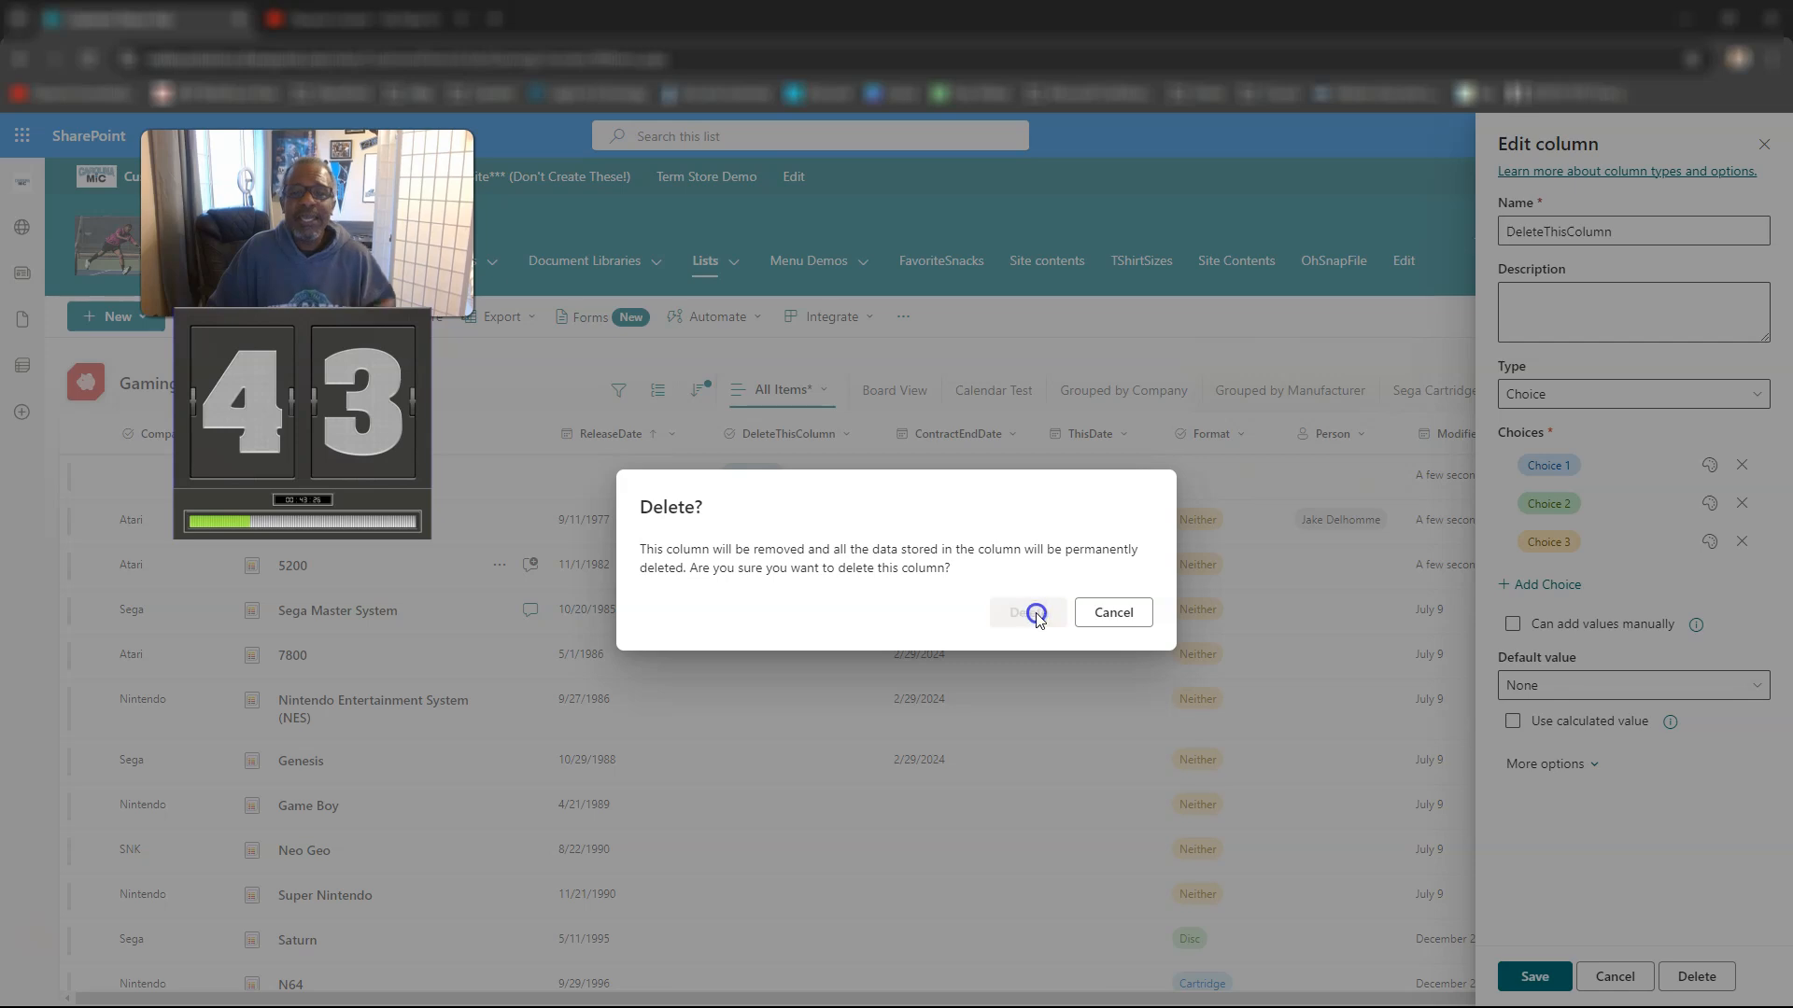
{"action": "left_click", "coordinate": [1029, 613]}
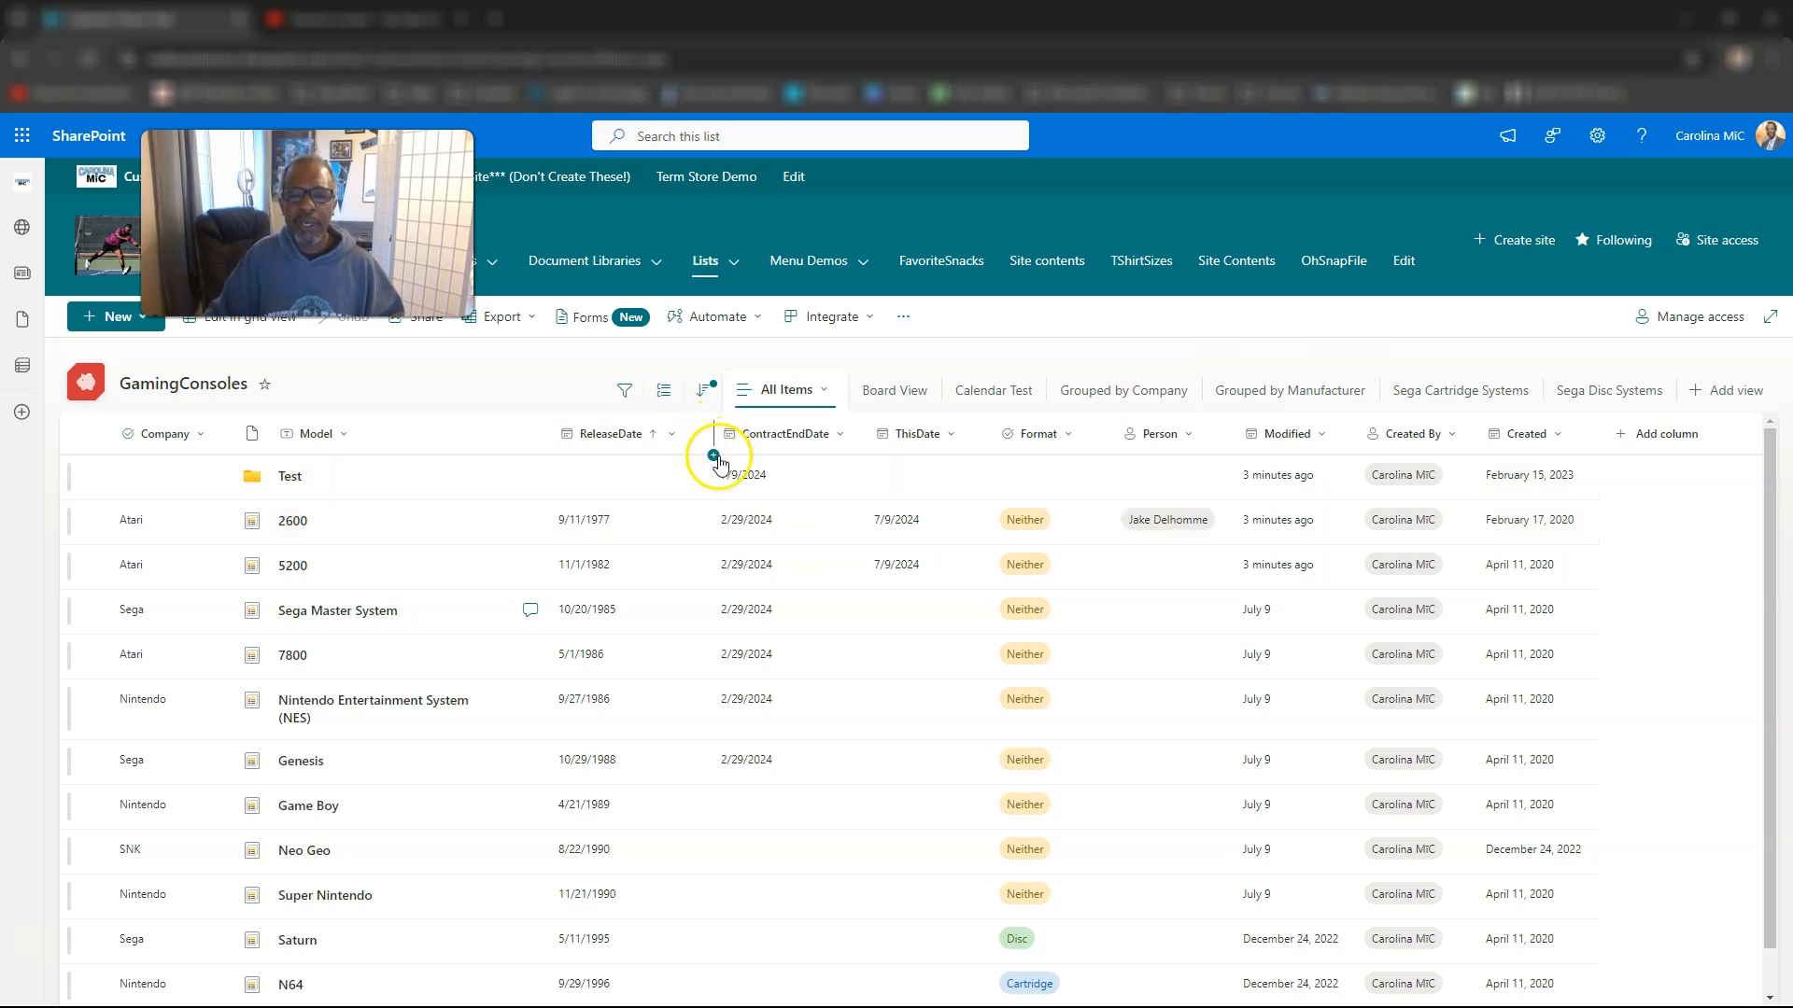
- Insert a Choice column named DeleteThisNow between ReleaseDate and ContractEndDate
{"action": "left_click", "coordinate": [713, 457]}
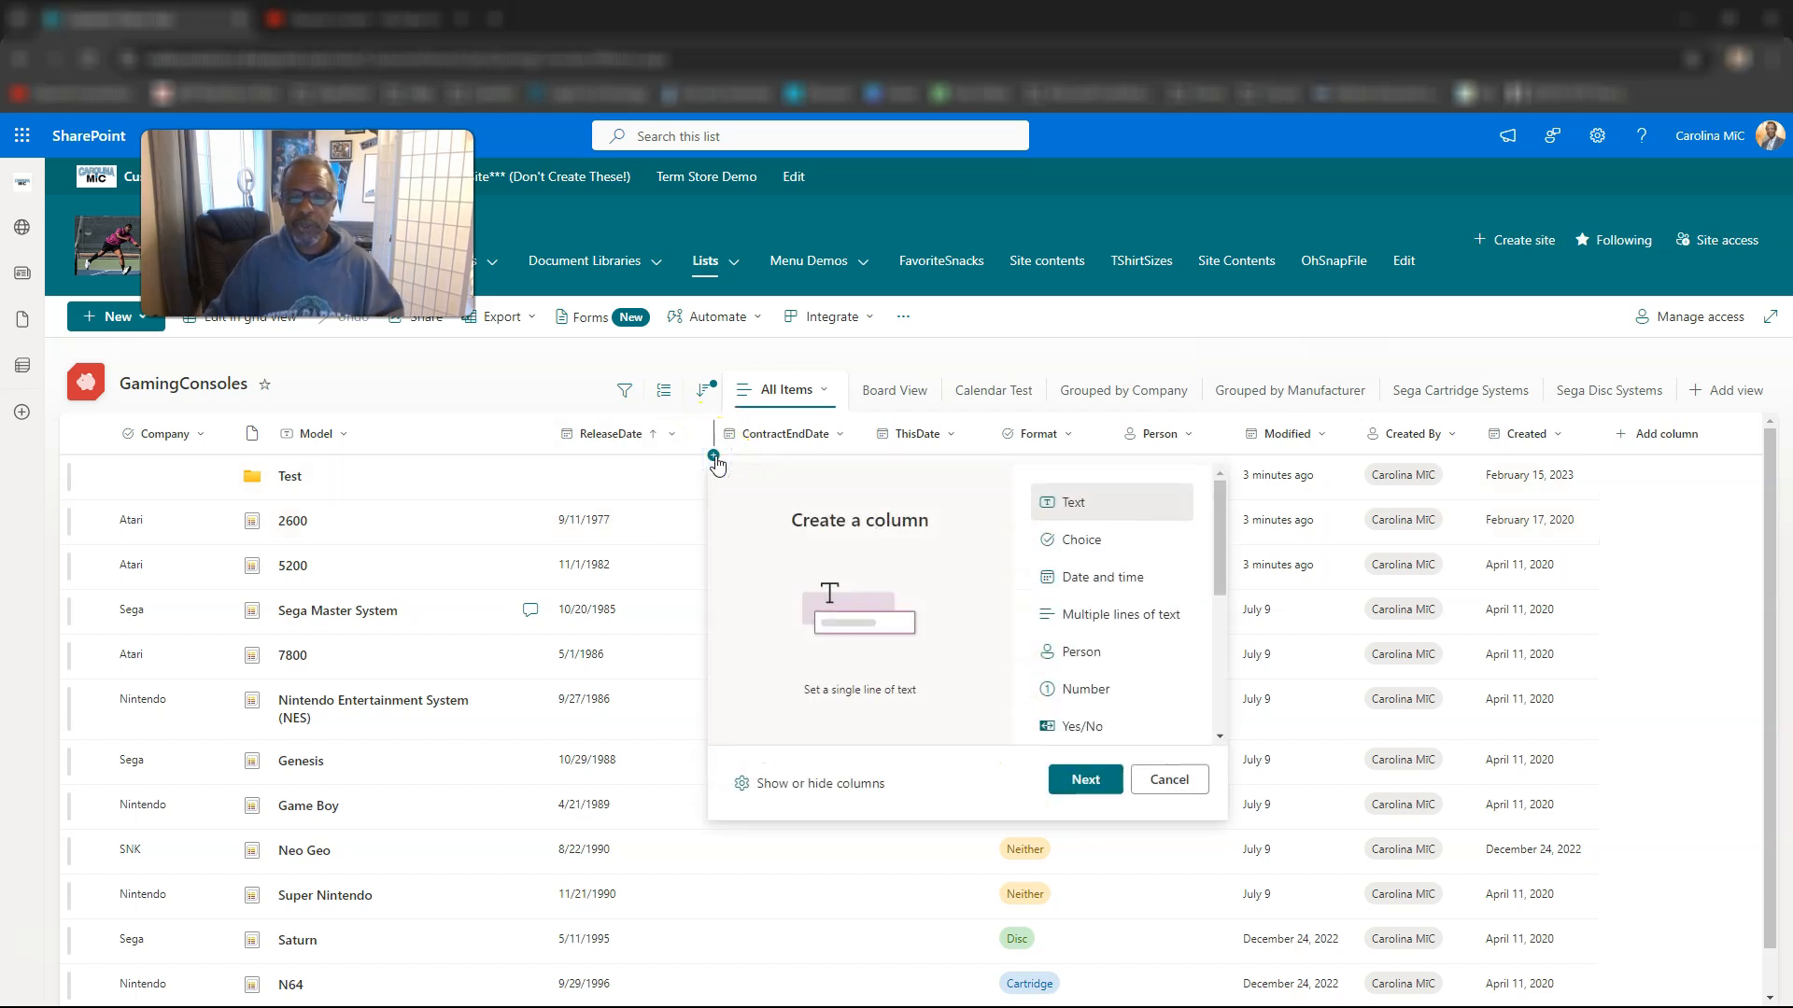
{"action": "left_click", "coordinate": [1080, 539]}
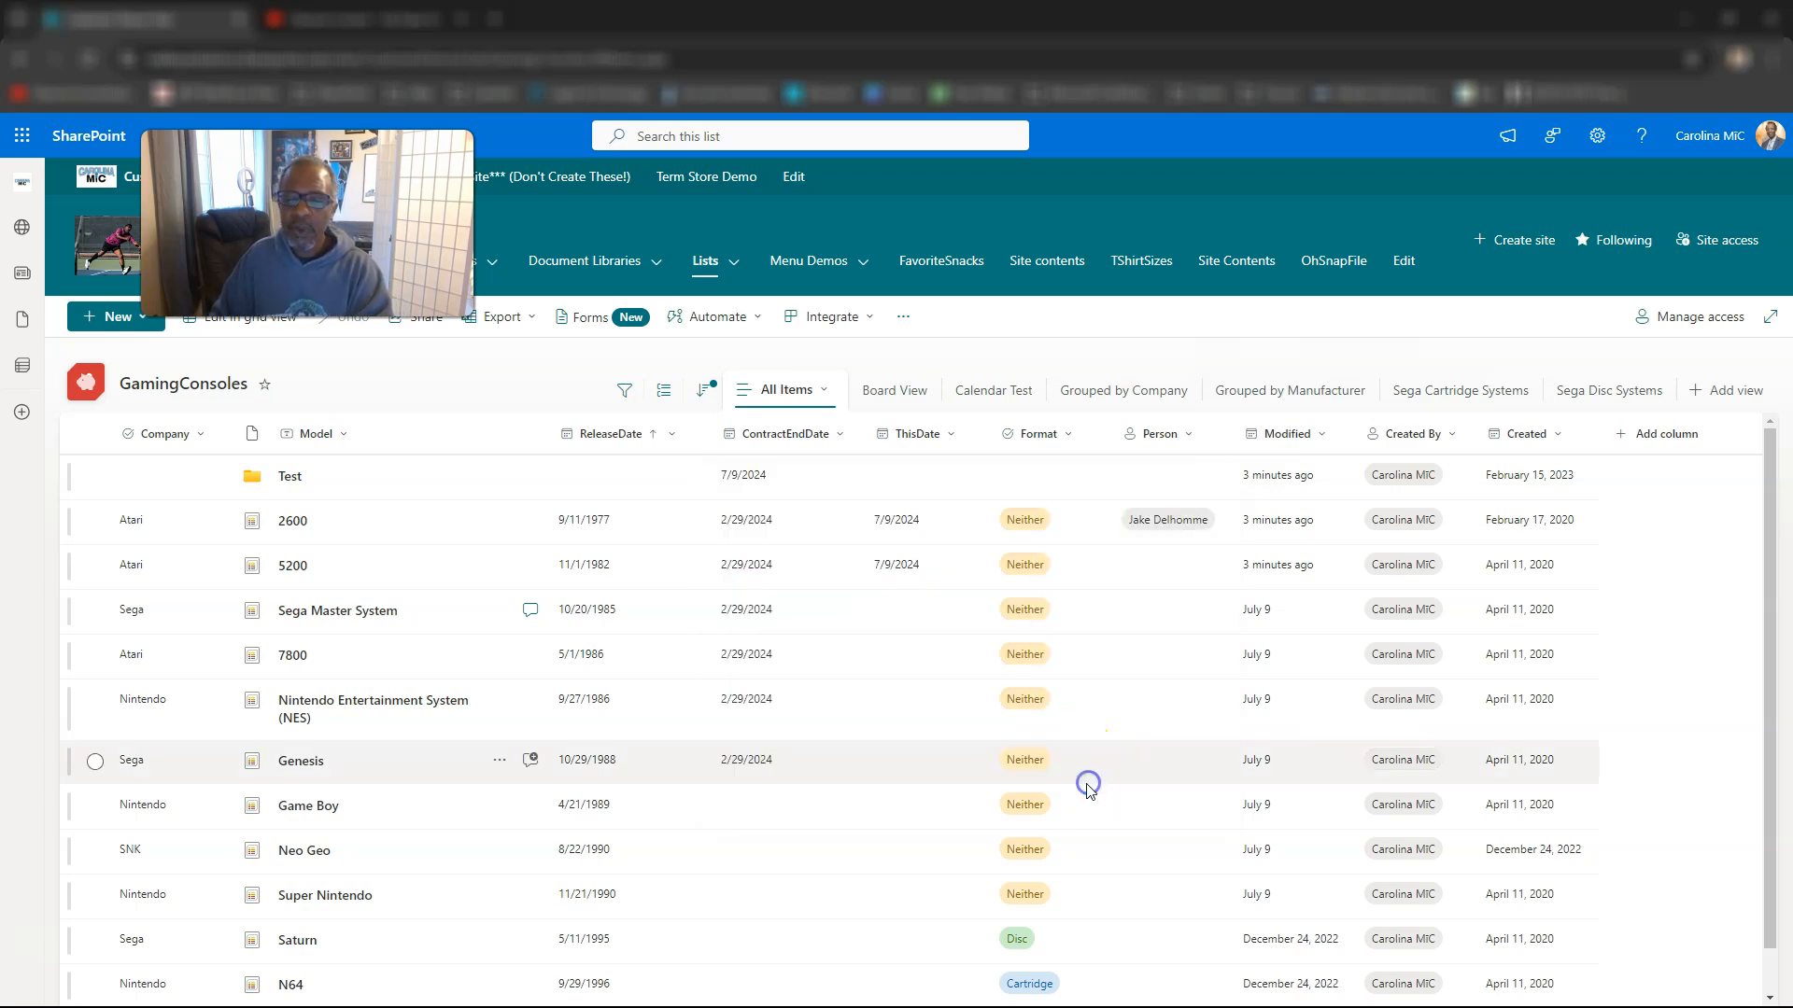
{"action": "left_click", "coordinate": [1657, 434]}
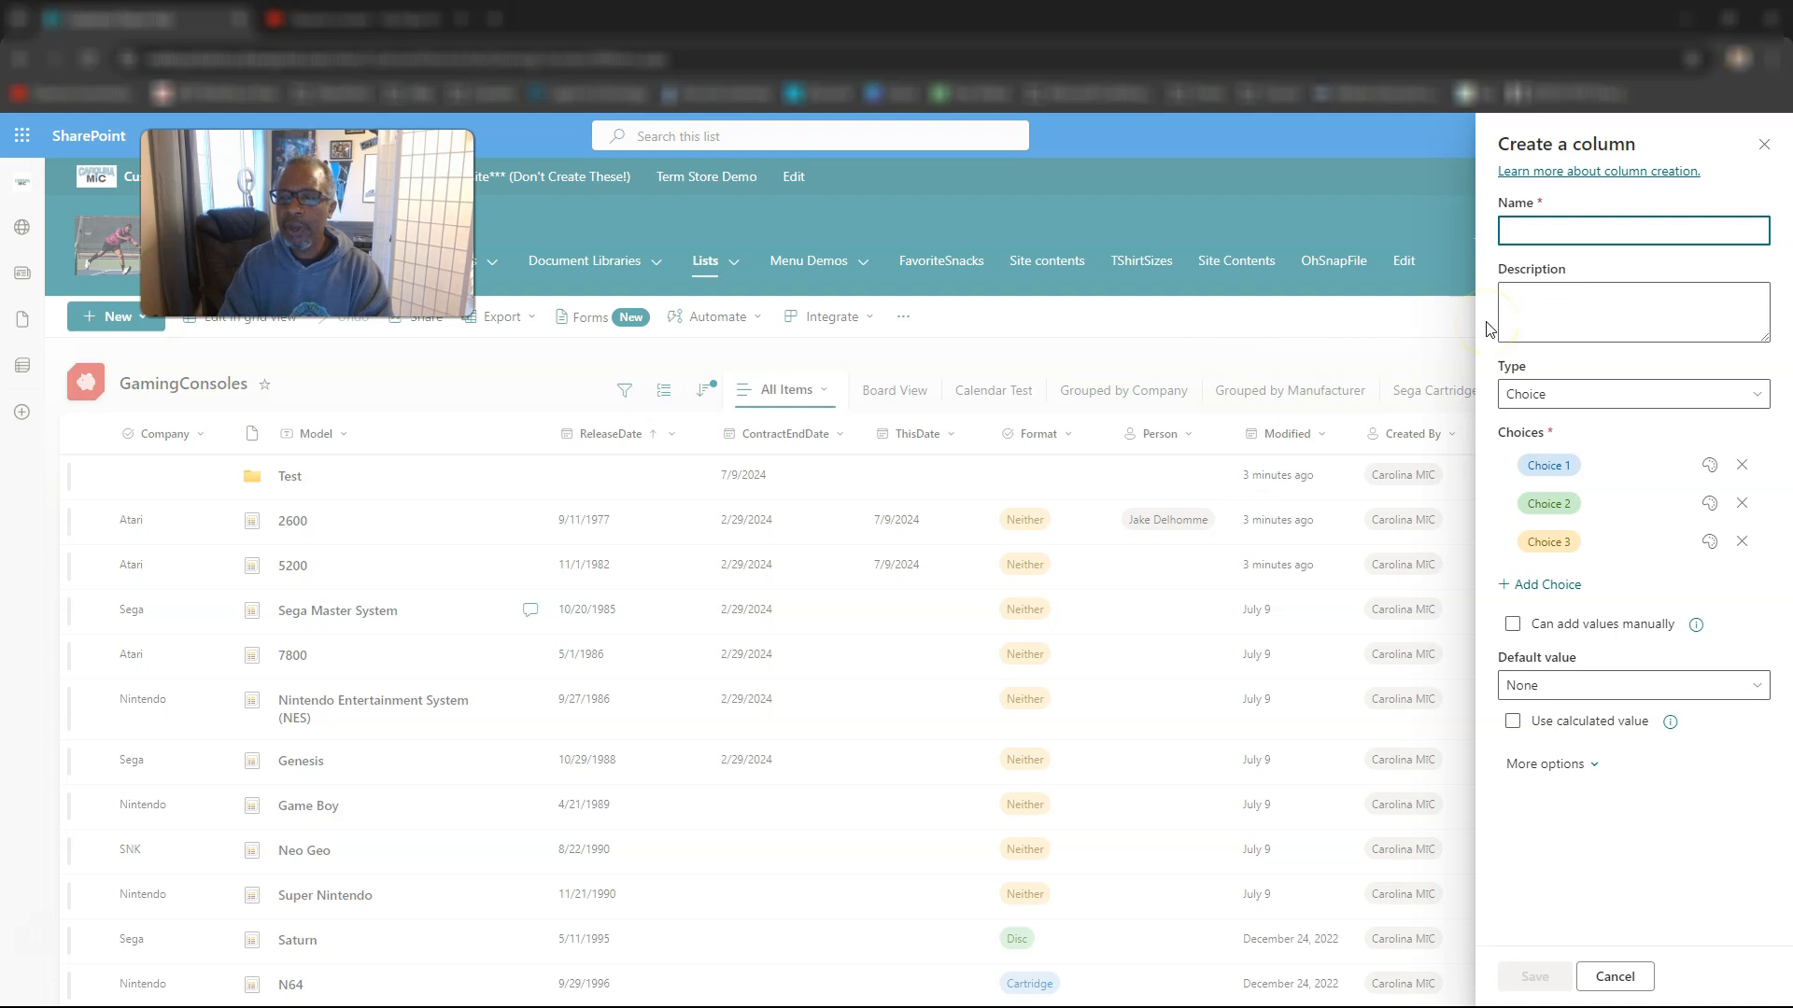
{"action": "type", "text": "DeleteT"}
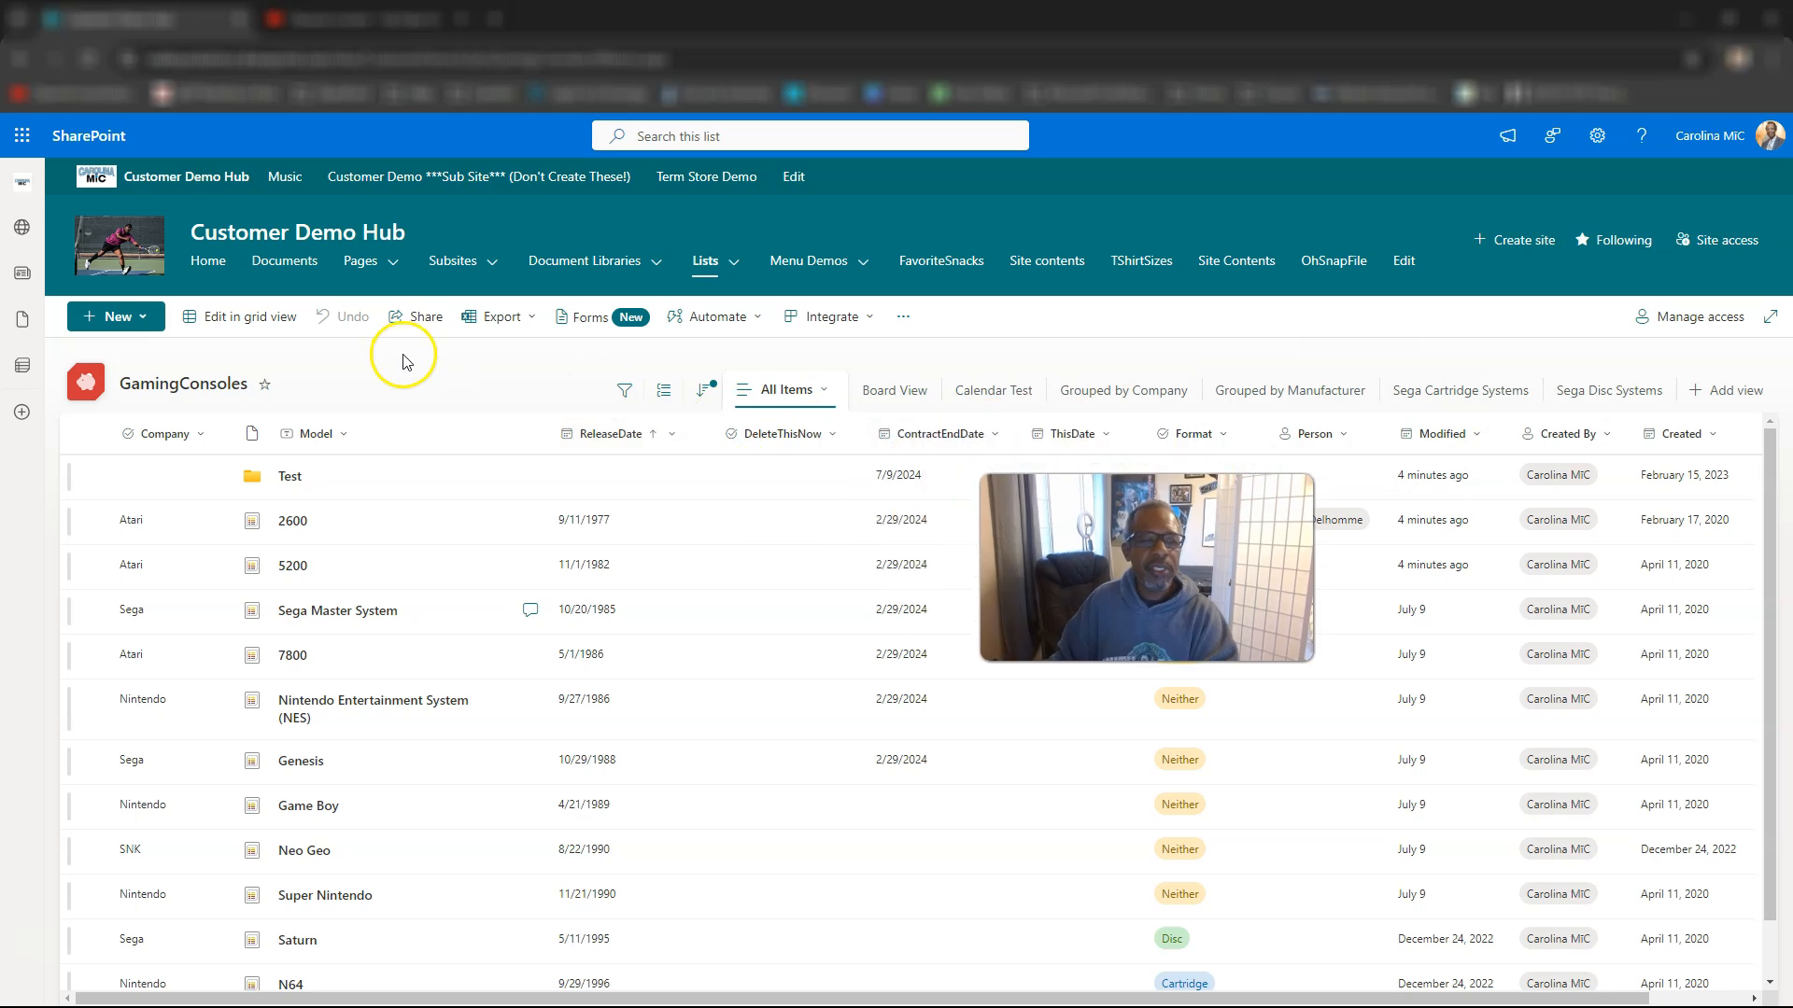
- In grid view, give Test, 2600 and 5200 the DeleteThisNow values Choice 1, 2 and 3
{"action": "left_click", "coordinate": [236, 317]}
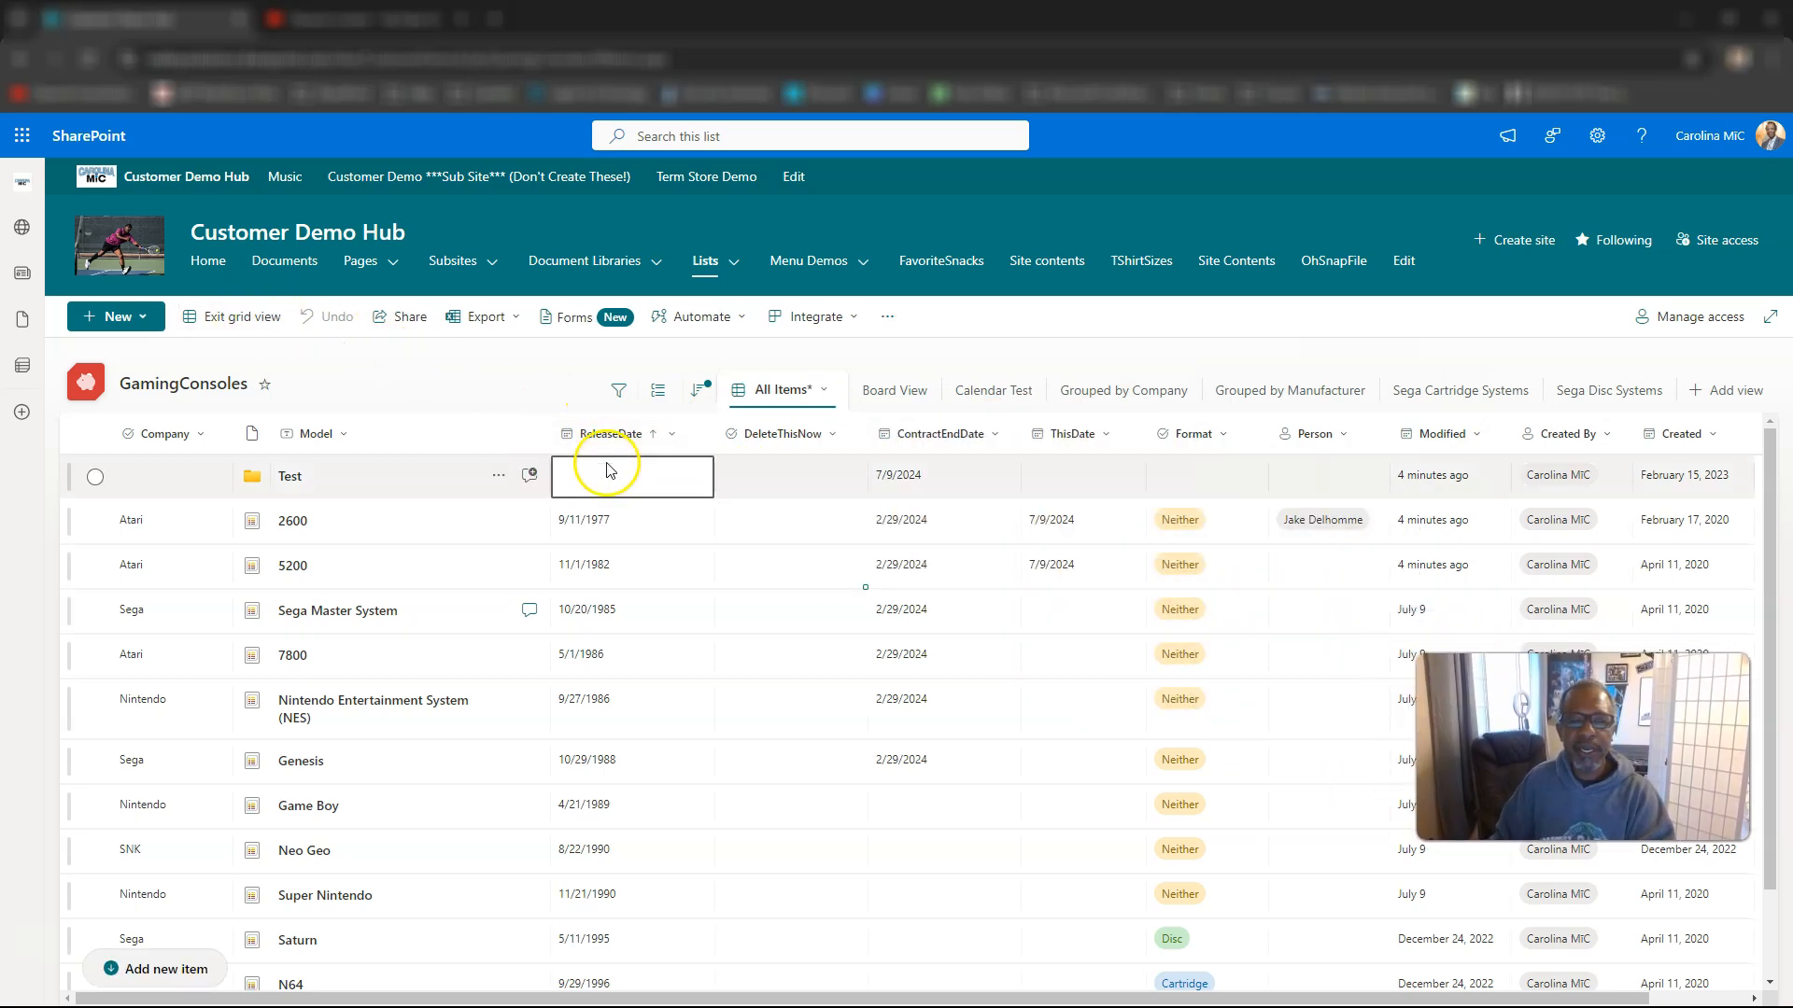
{"action": "left_click", "coordinate": [791, 476]}
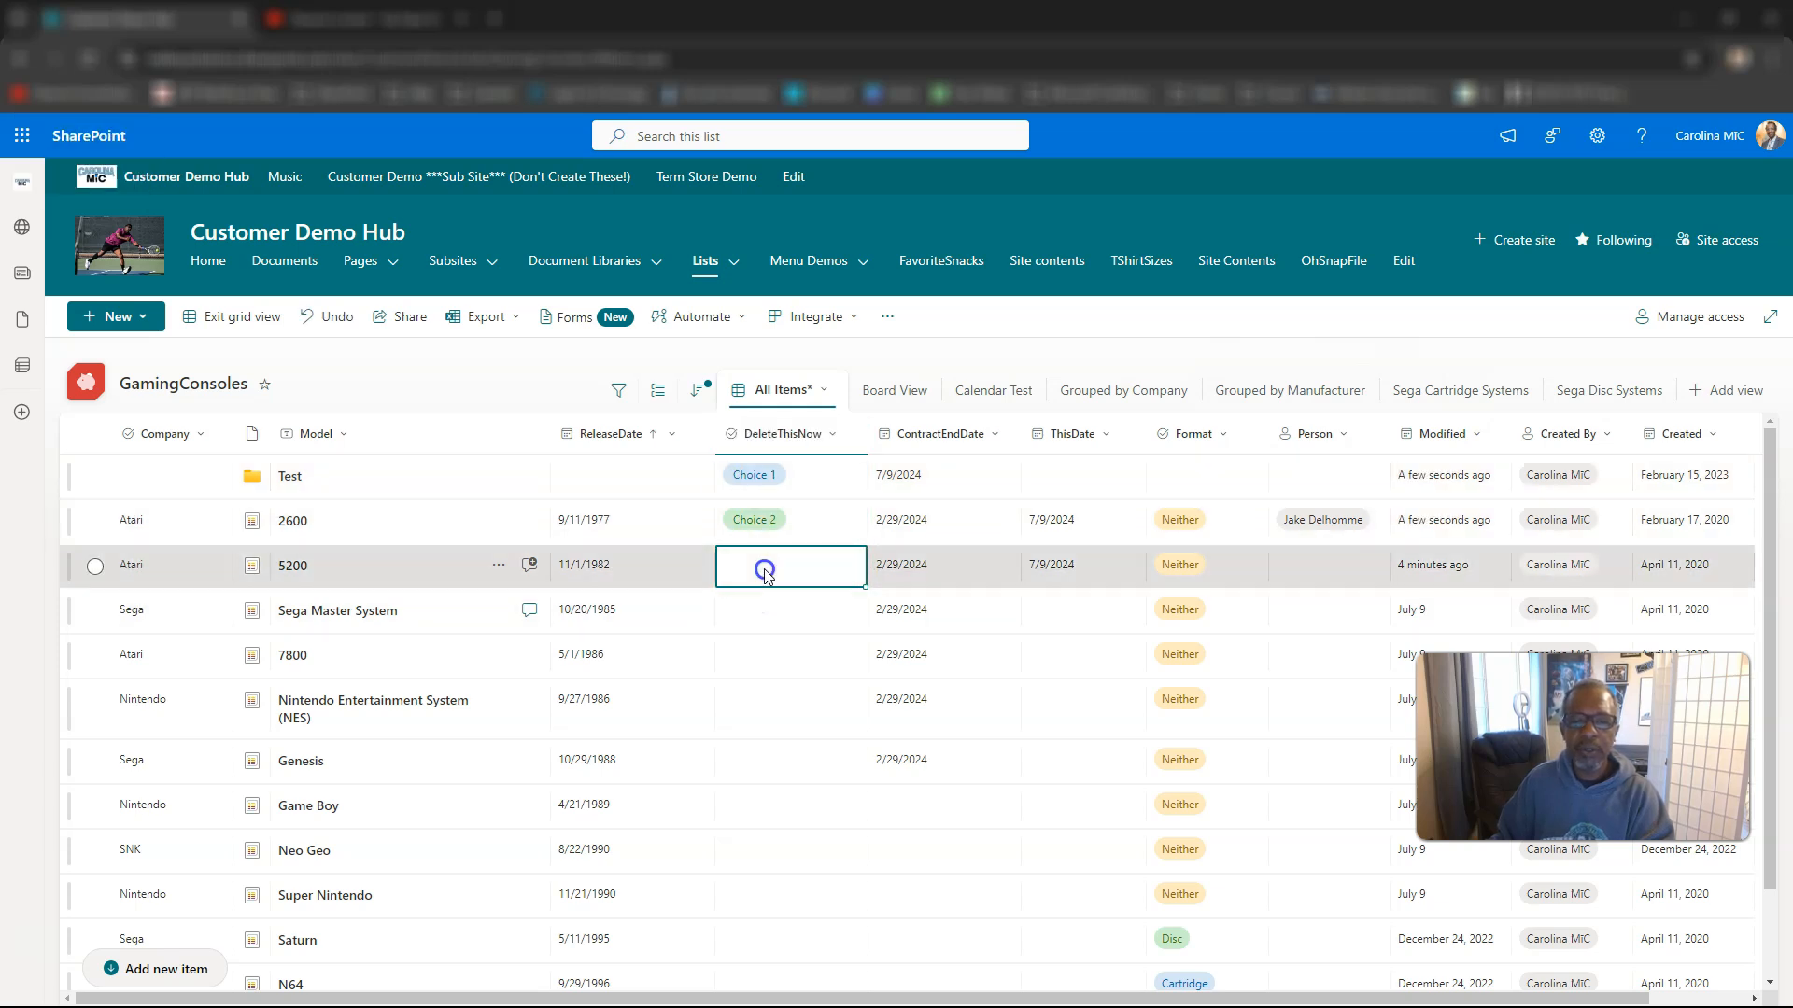
{"action": "left_click", "coordinate": [790, 566]}
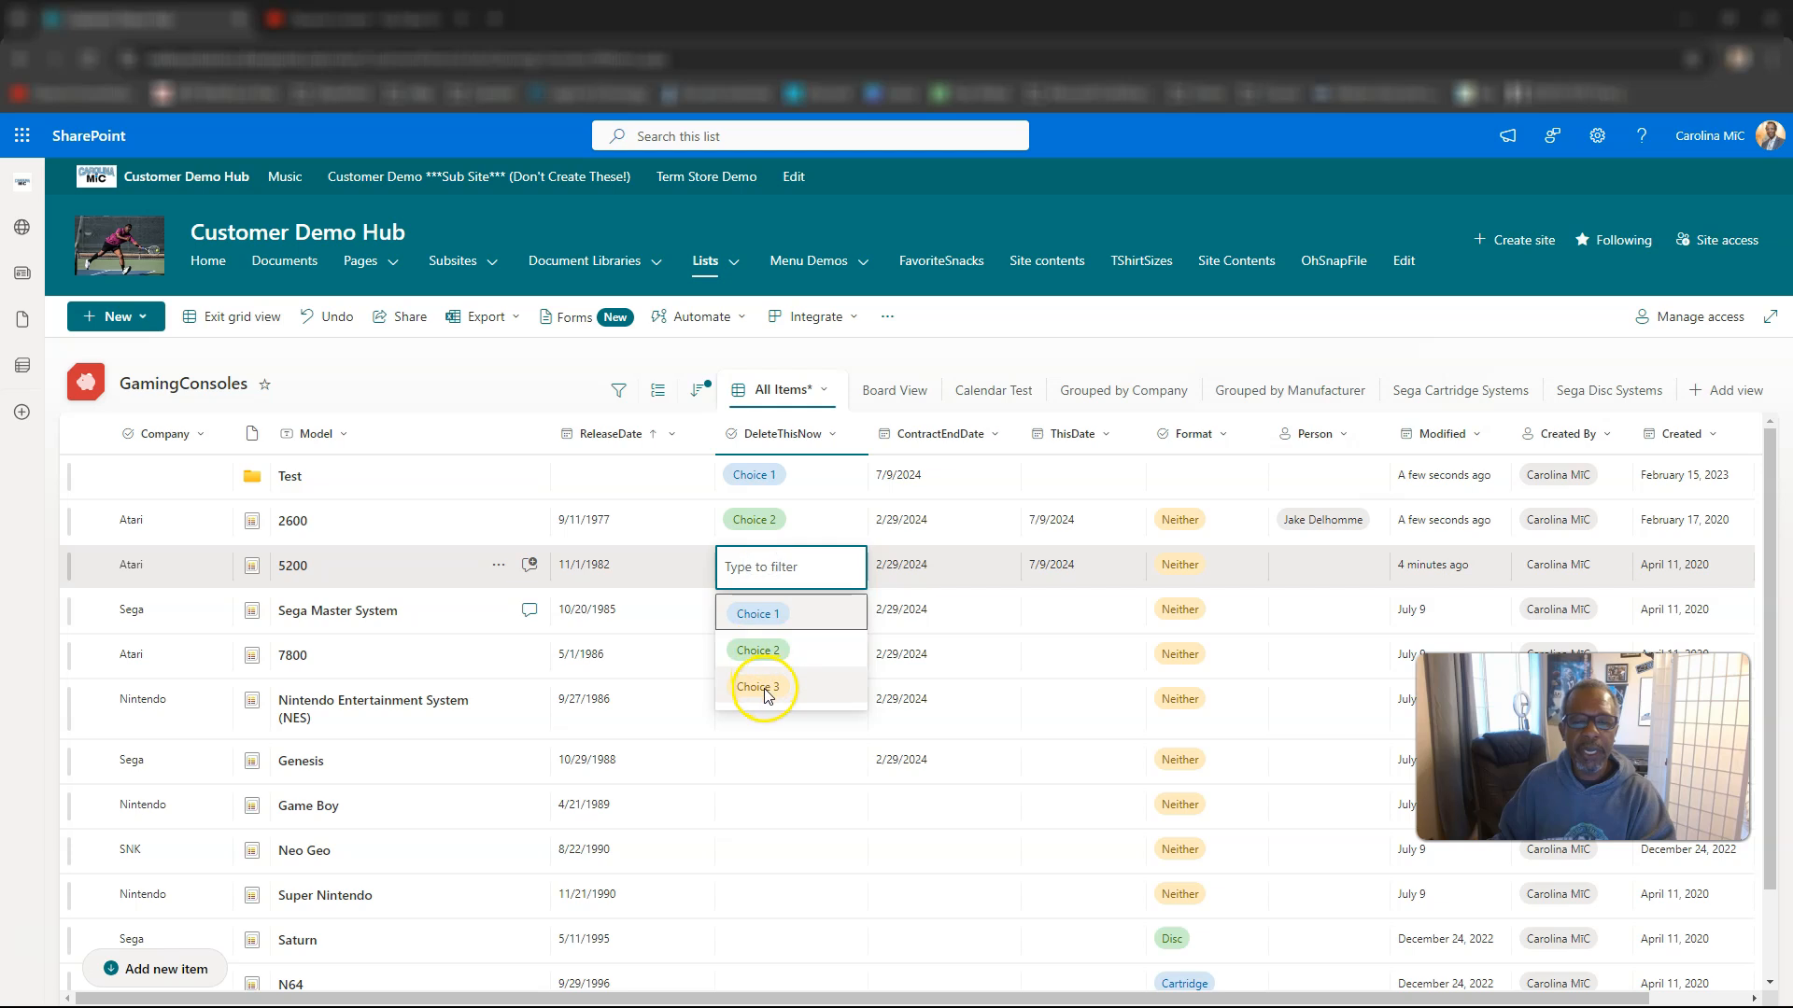
{"action": "left_click", "coordinate": [761, 687]}
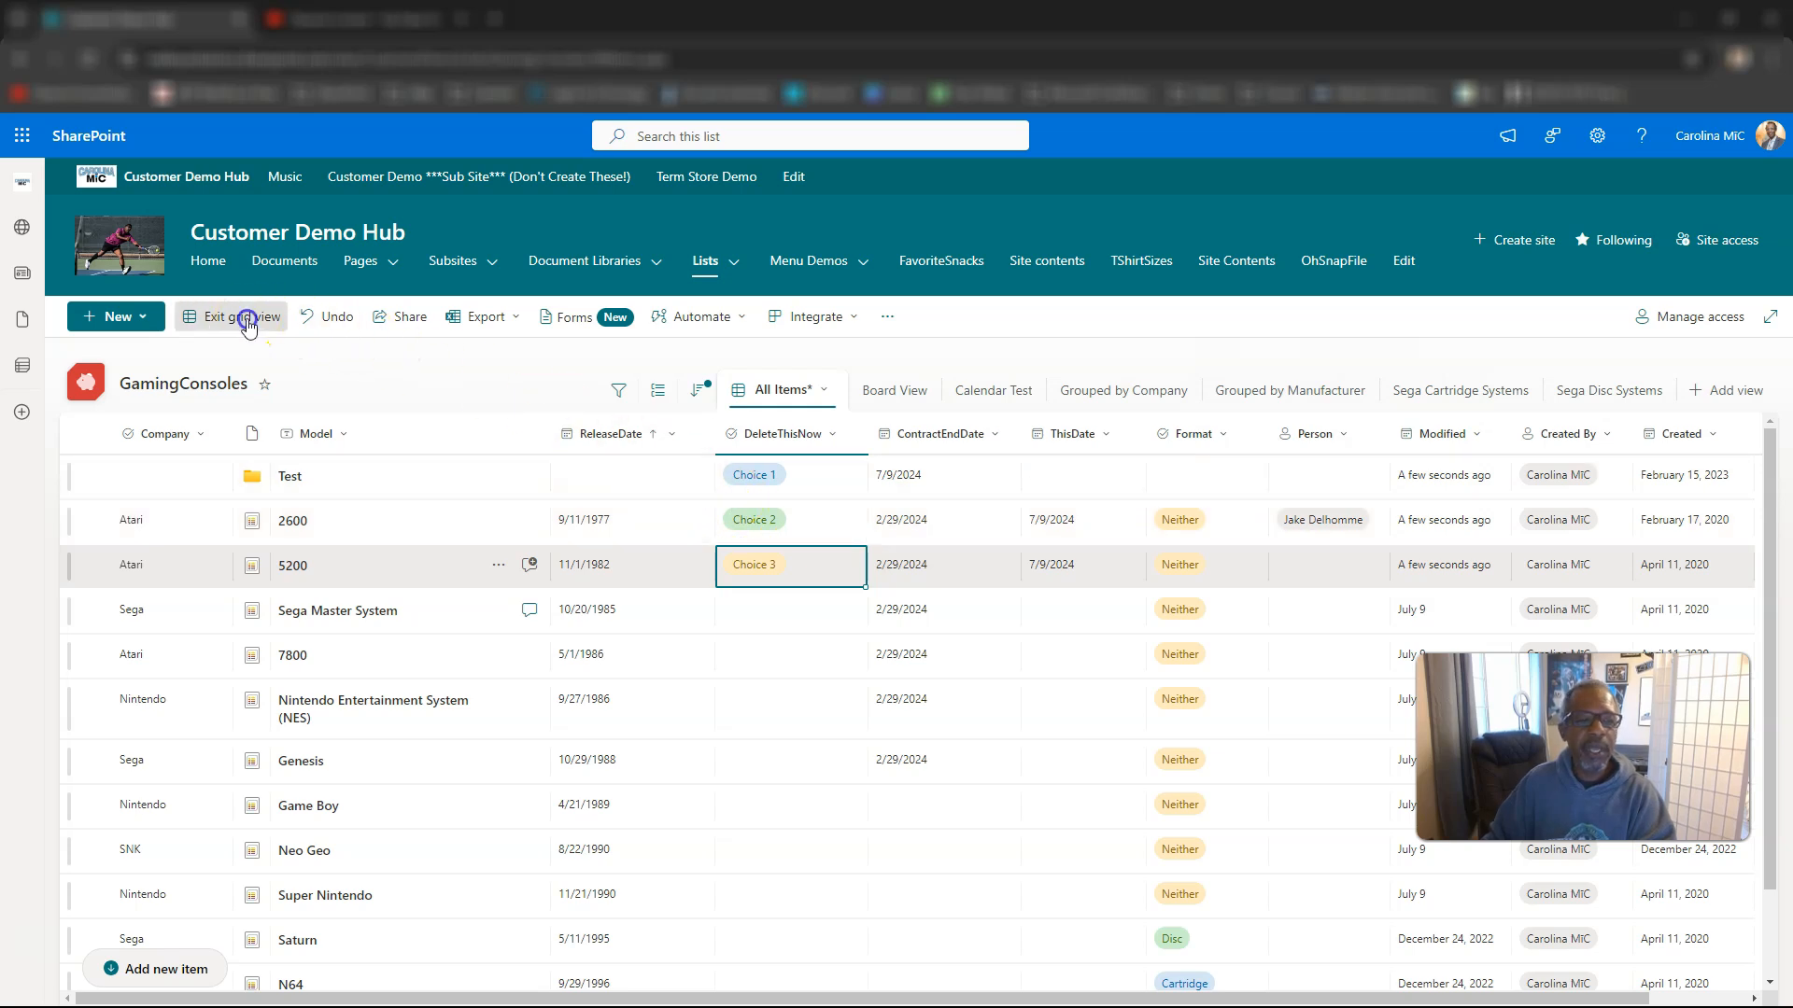
{"action": "left_click", "coordinate": [248, 317]}
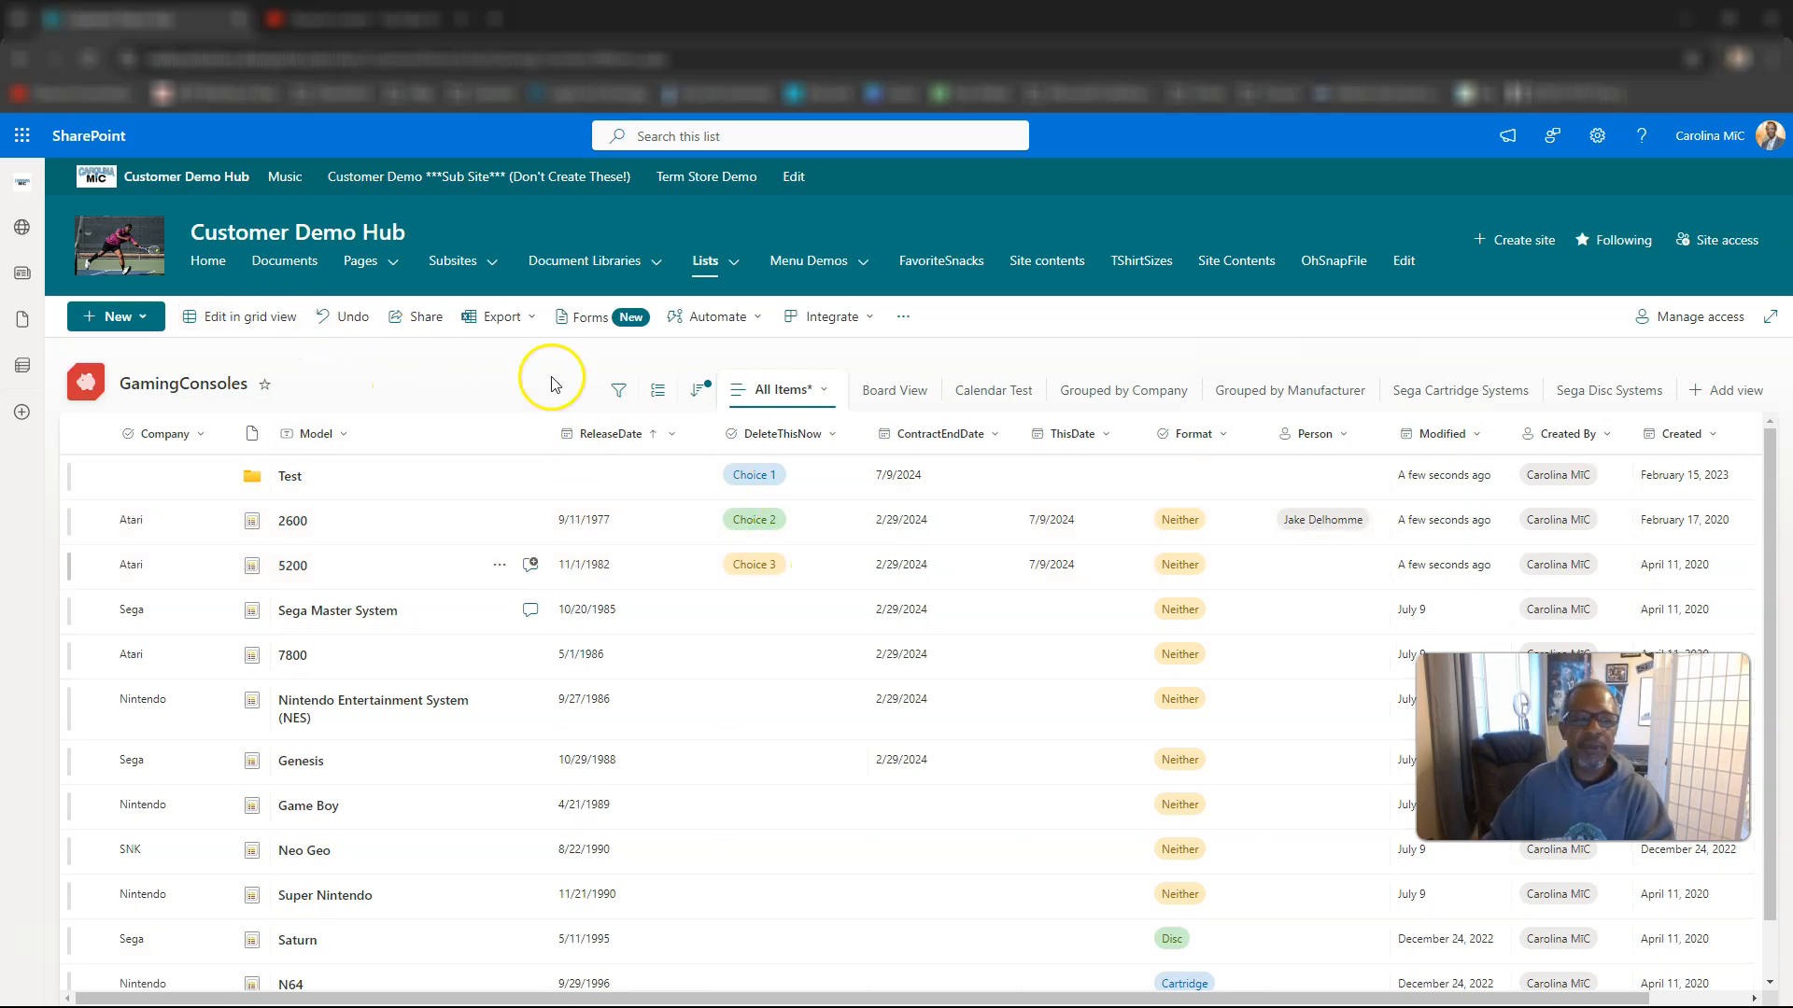
{"action": "mouse_move", "coordinate": [719, 502]}
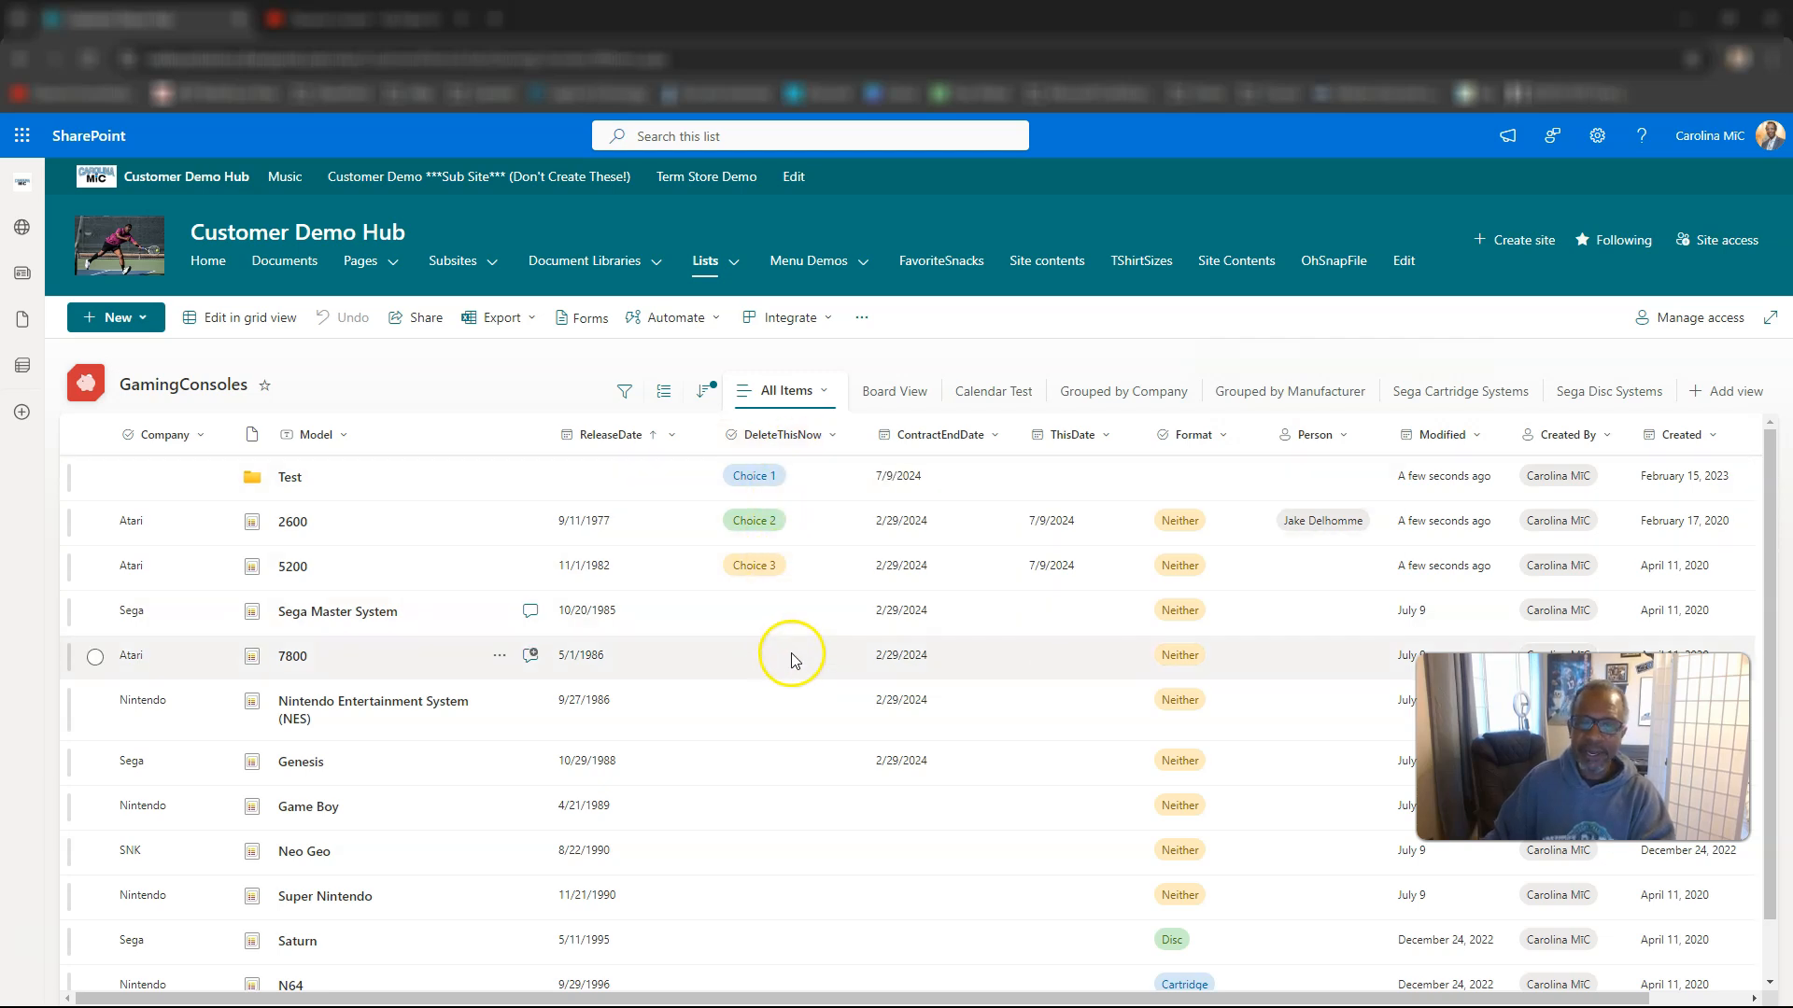
{"action": "mouse_move", "coordinate": [791, 436]}
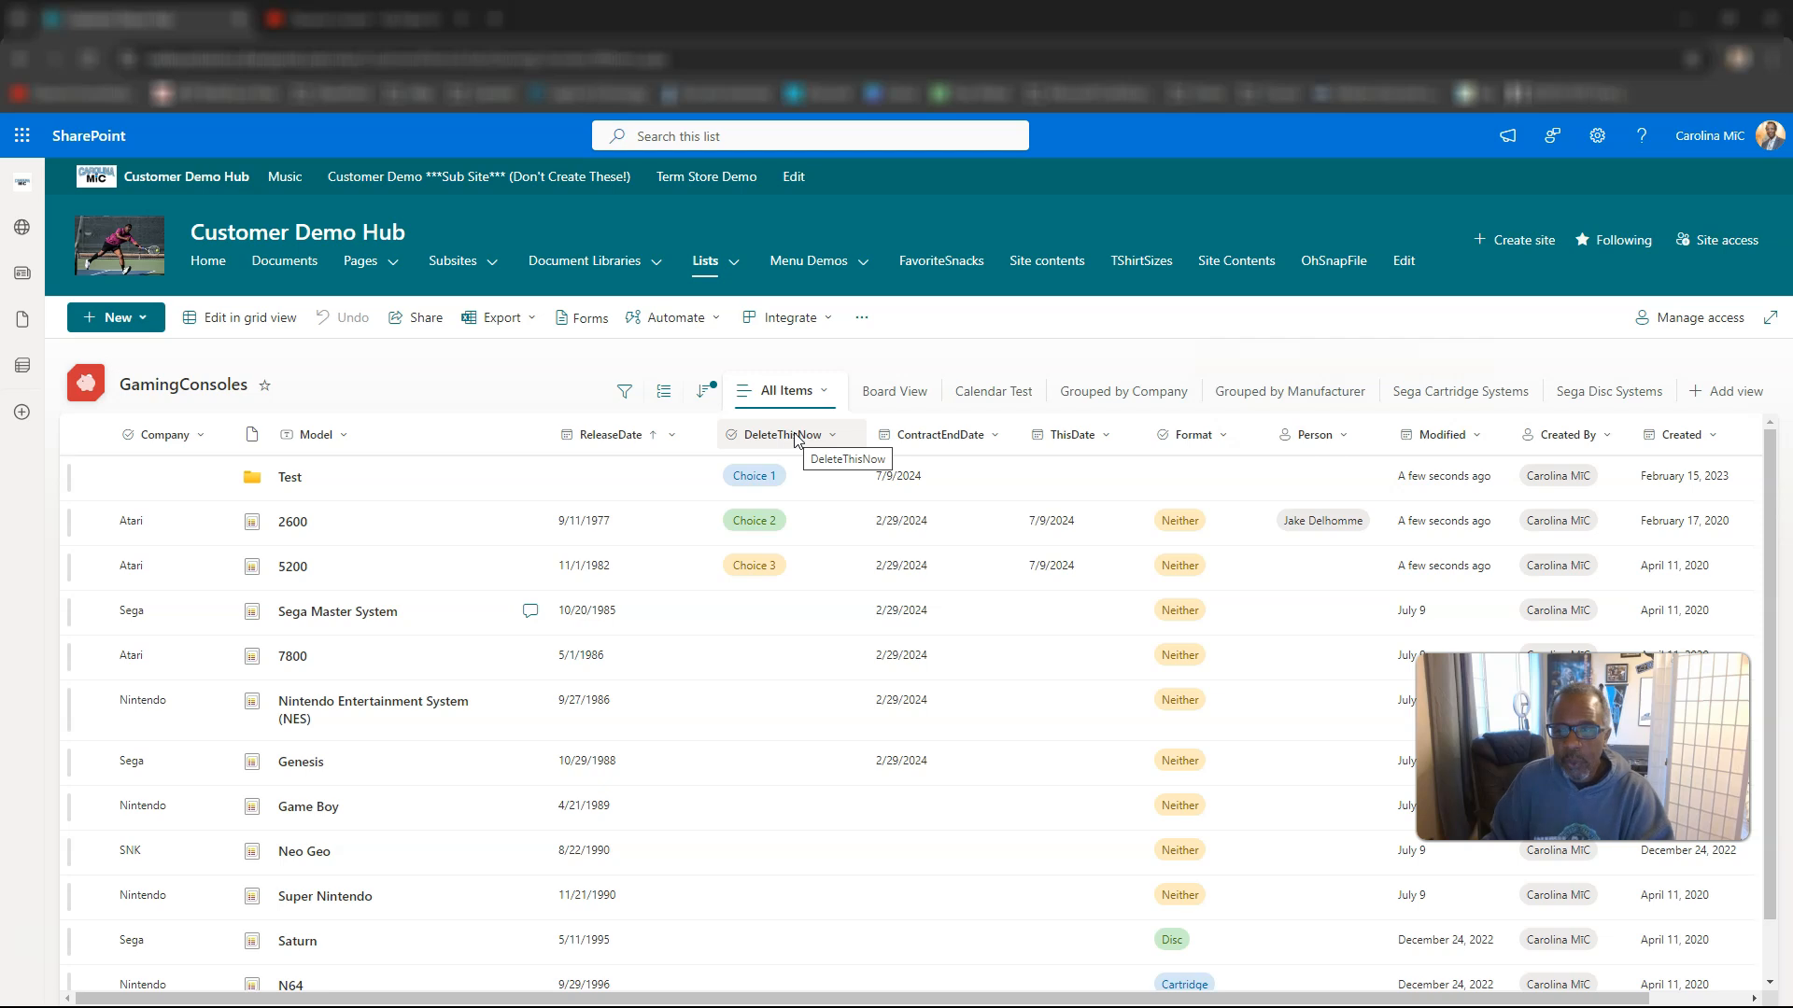
{"action": "left_click", "coordinate": [830, 434]}
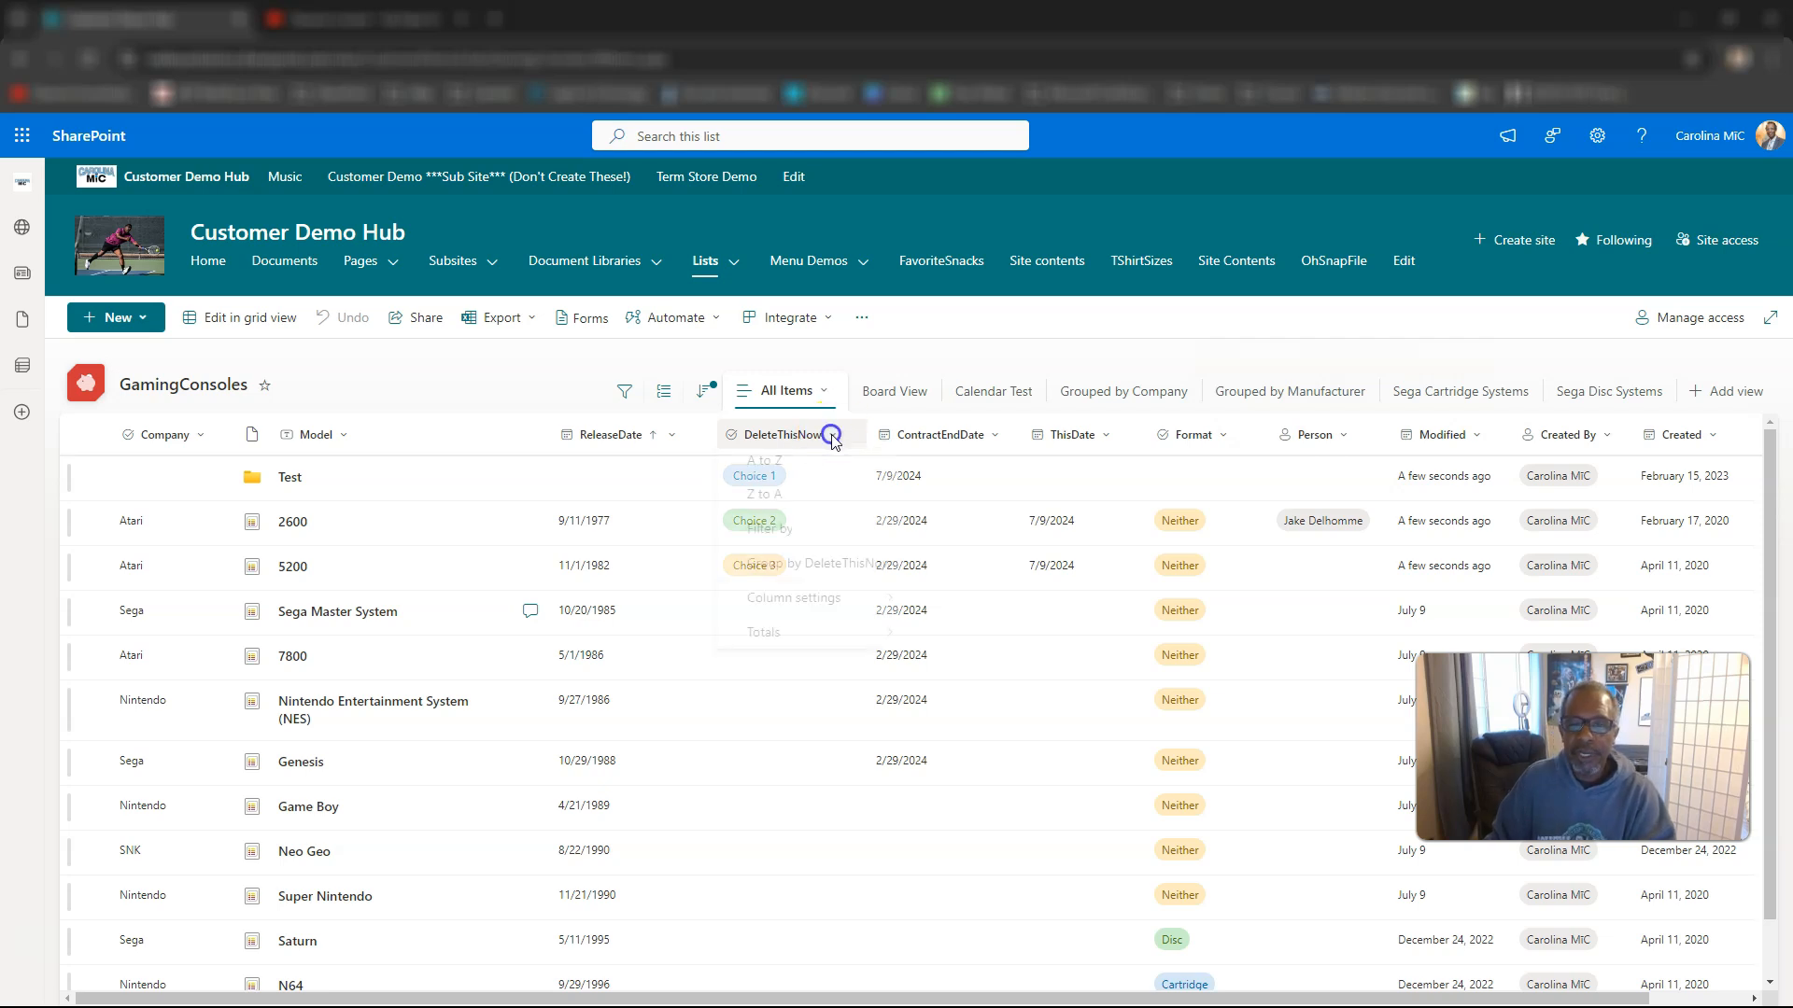
{"action": "left_click", "coordinate": [792, 607]}
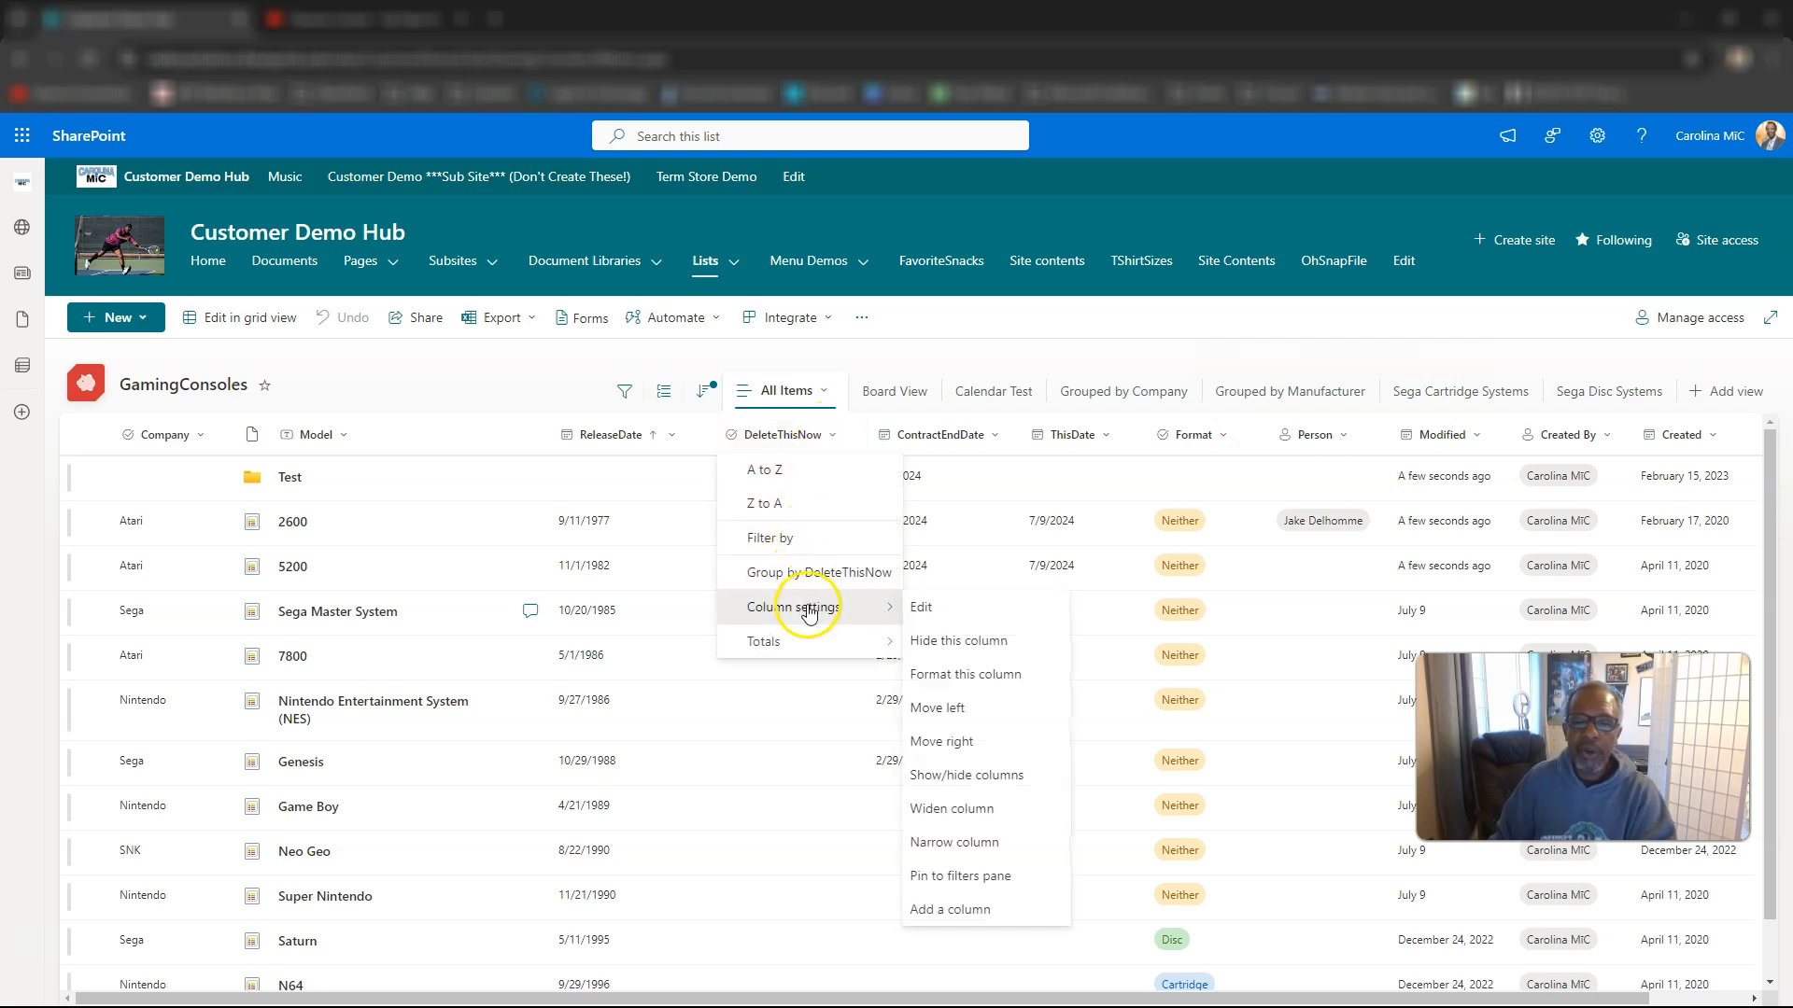
{"action": "mouse_move", "coordinate": [921, 607]}
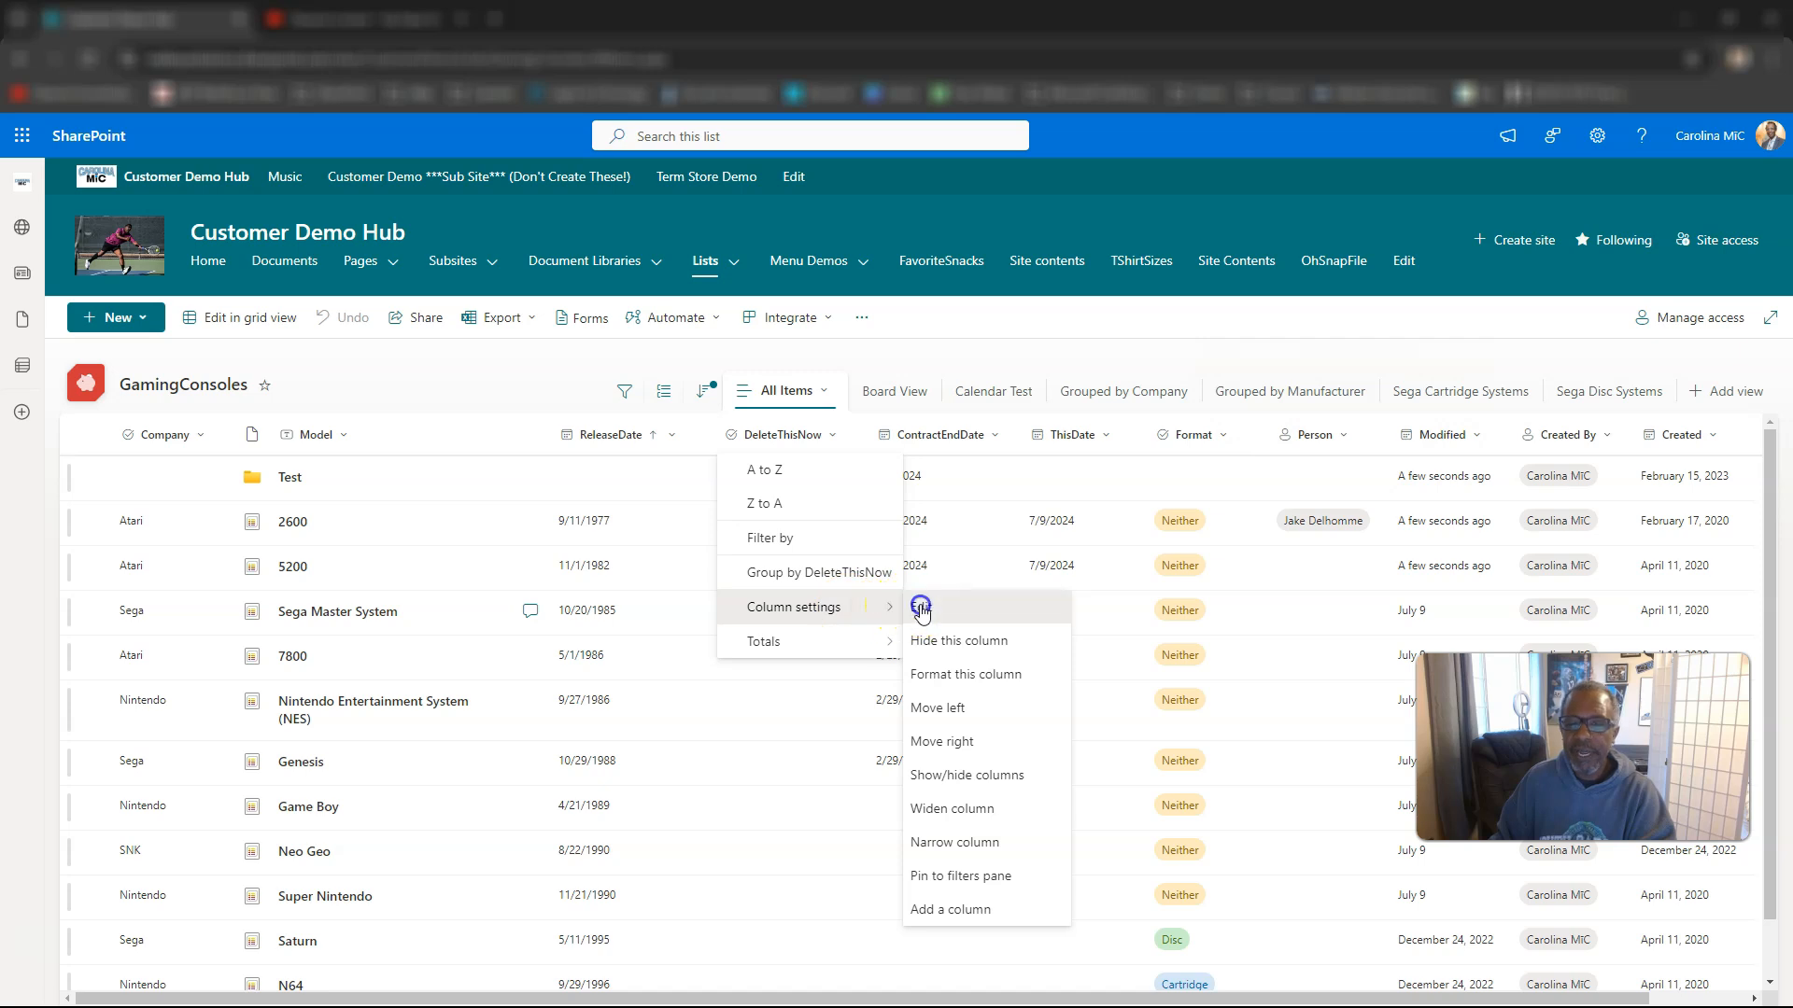
{"action": "left_click", "coordinate": [920, 607]}
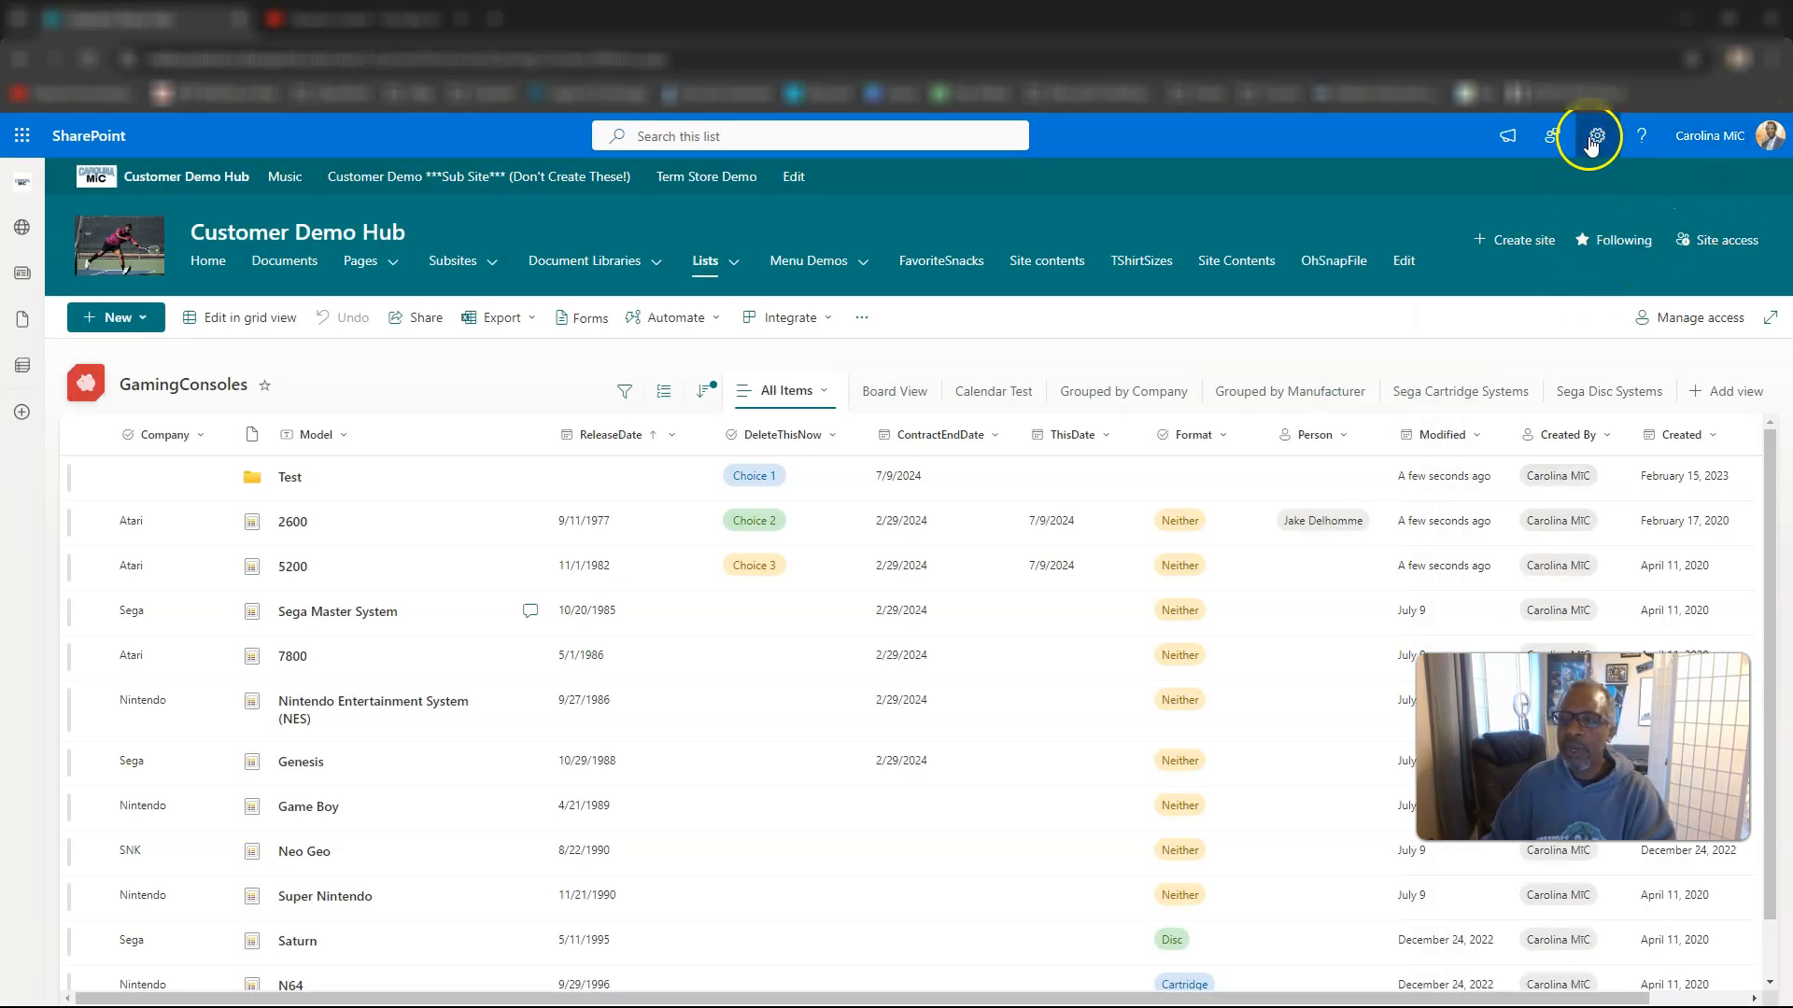
- Go through List settings to the DeleteThisNow Edit Column page and scroll to its Delete button
{"action": "left_click", "coordinate": [1597, 136]}
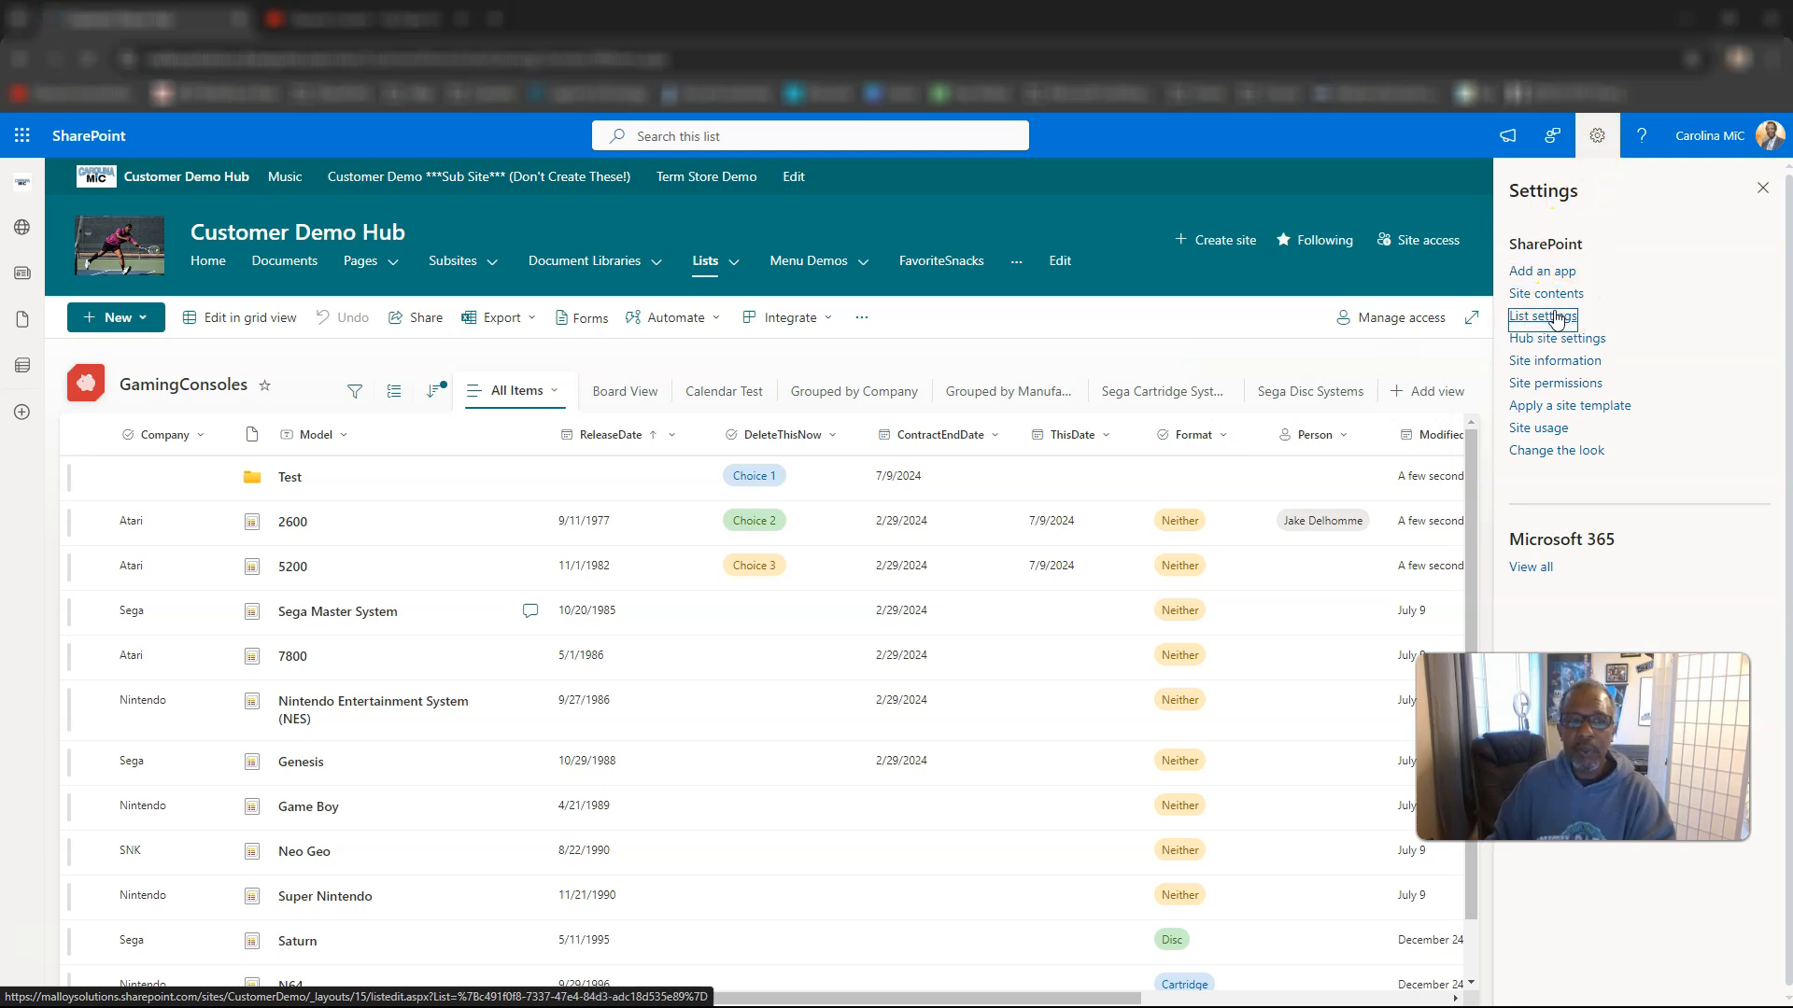
{"action": "left_click", "coordinate": [1540, 316]}
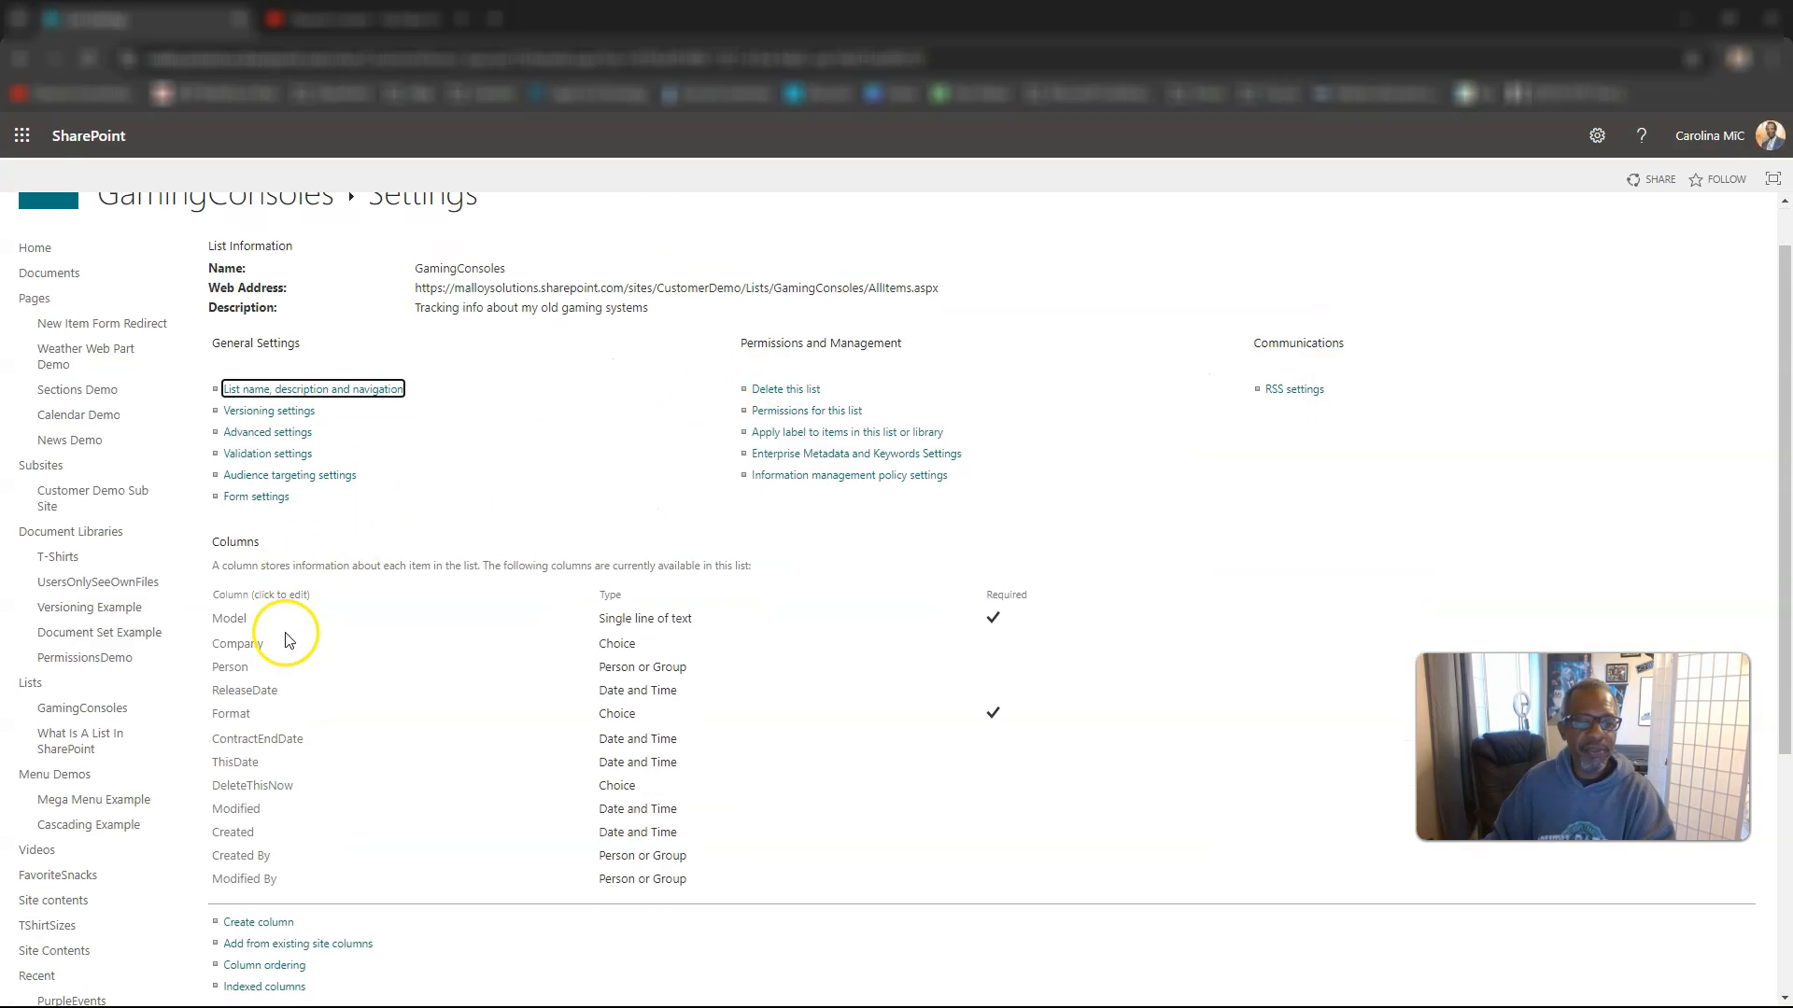
{"action": "scroll", "scroll_direction": "down", "scroll_amount": 3}
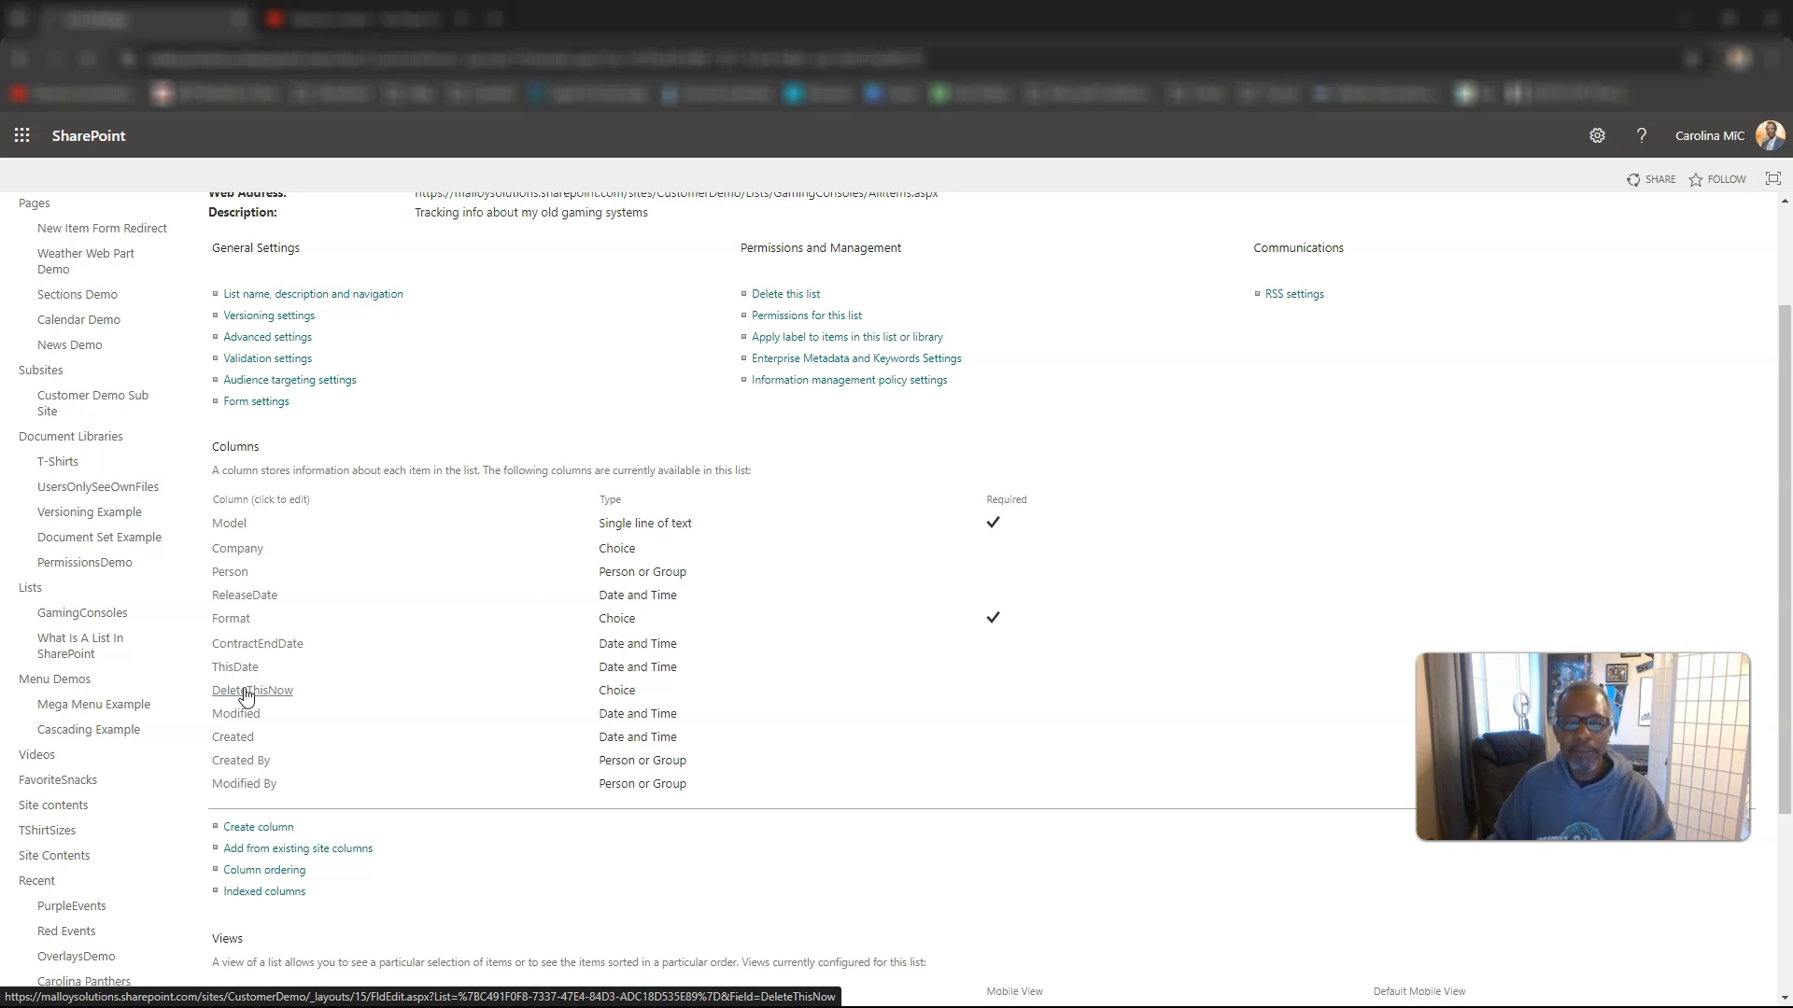
{"action": "left_click", "coordinate": [252, 690]}
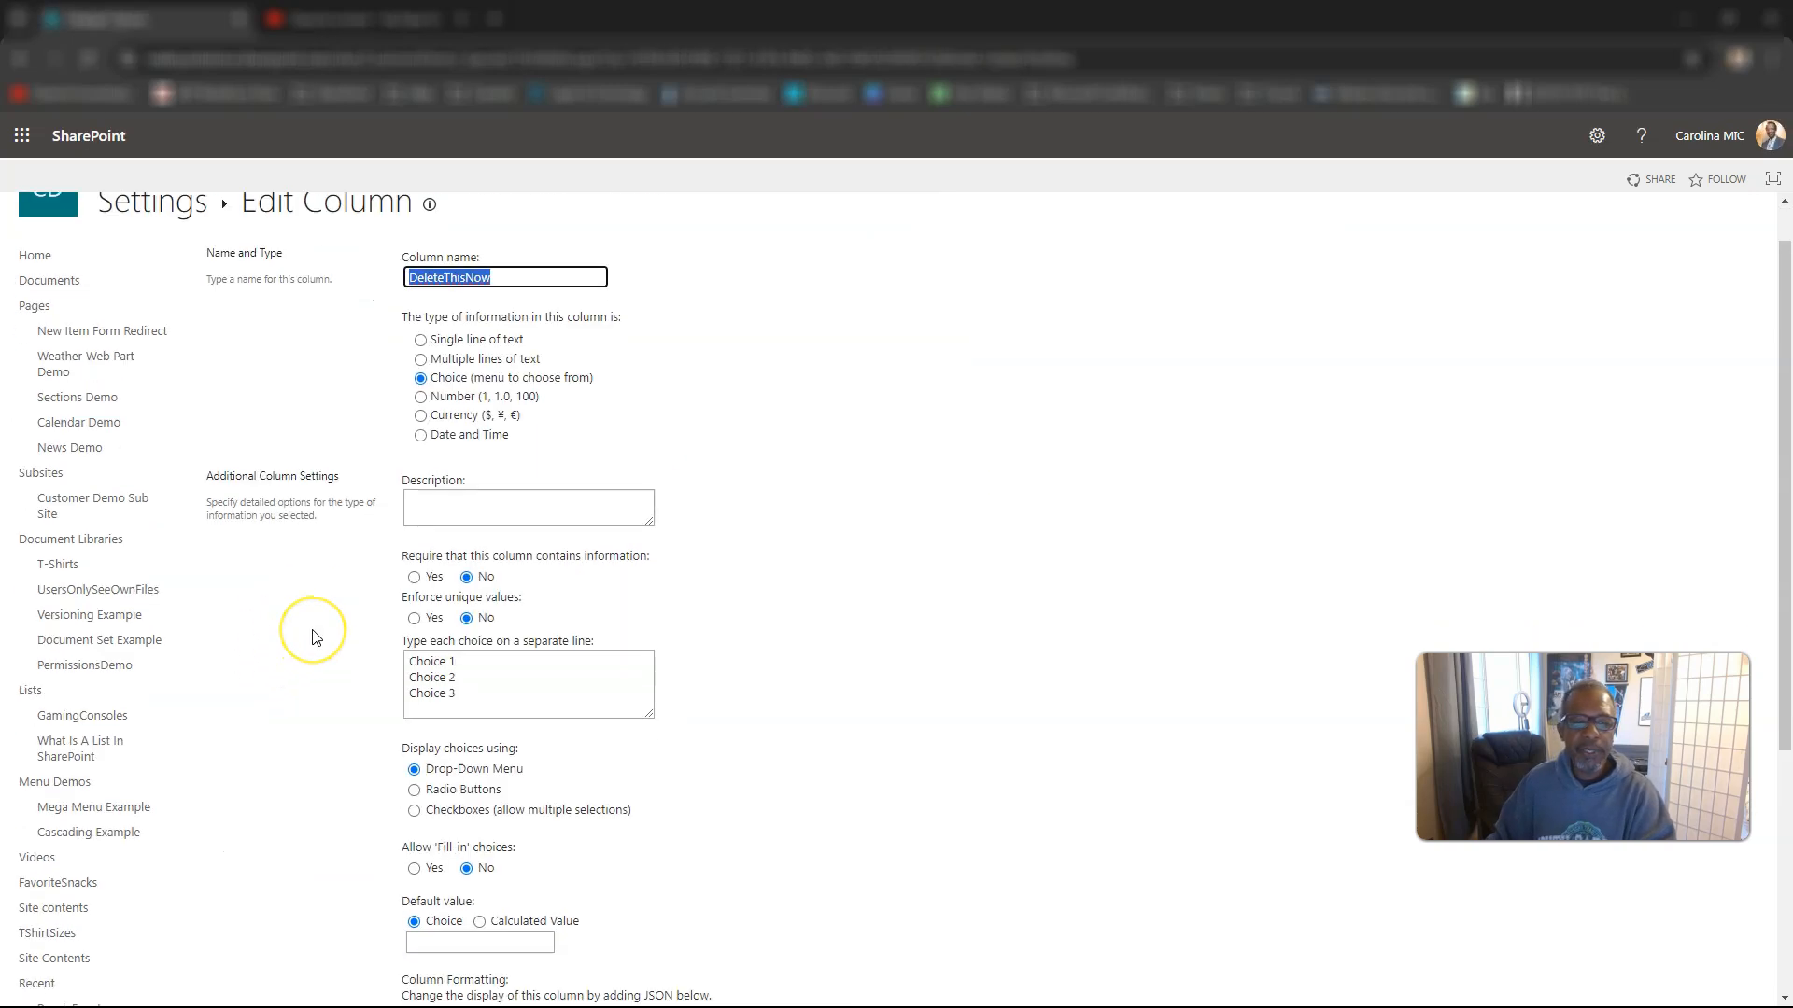
{"action": "scroll", "scroll_direction": "down", "scroll_amount": 3}
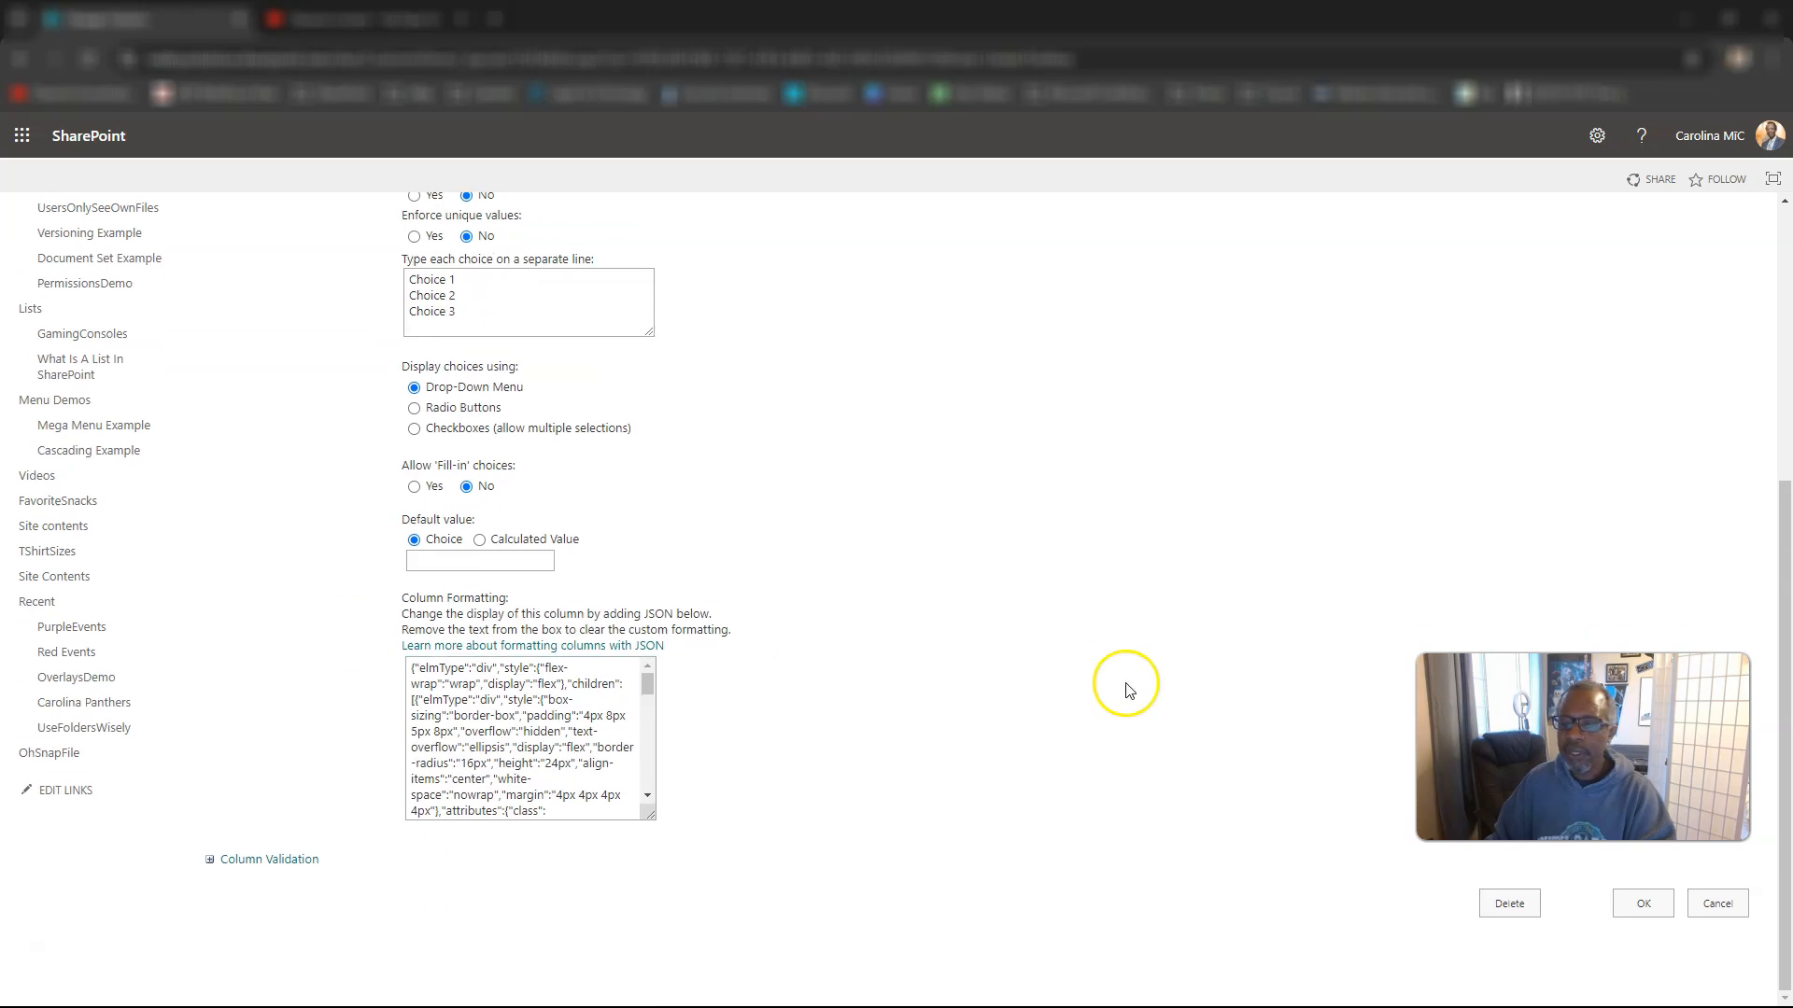
{"action": "left_click", "coordinate": [1510, 903]}
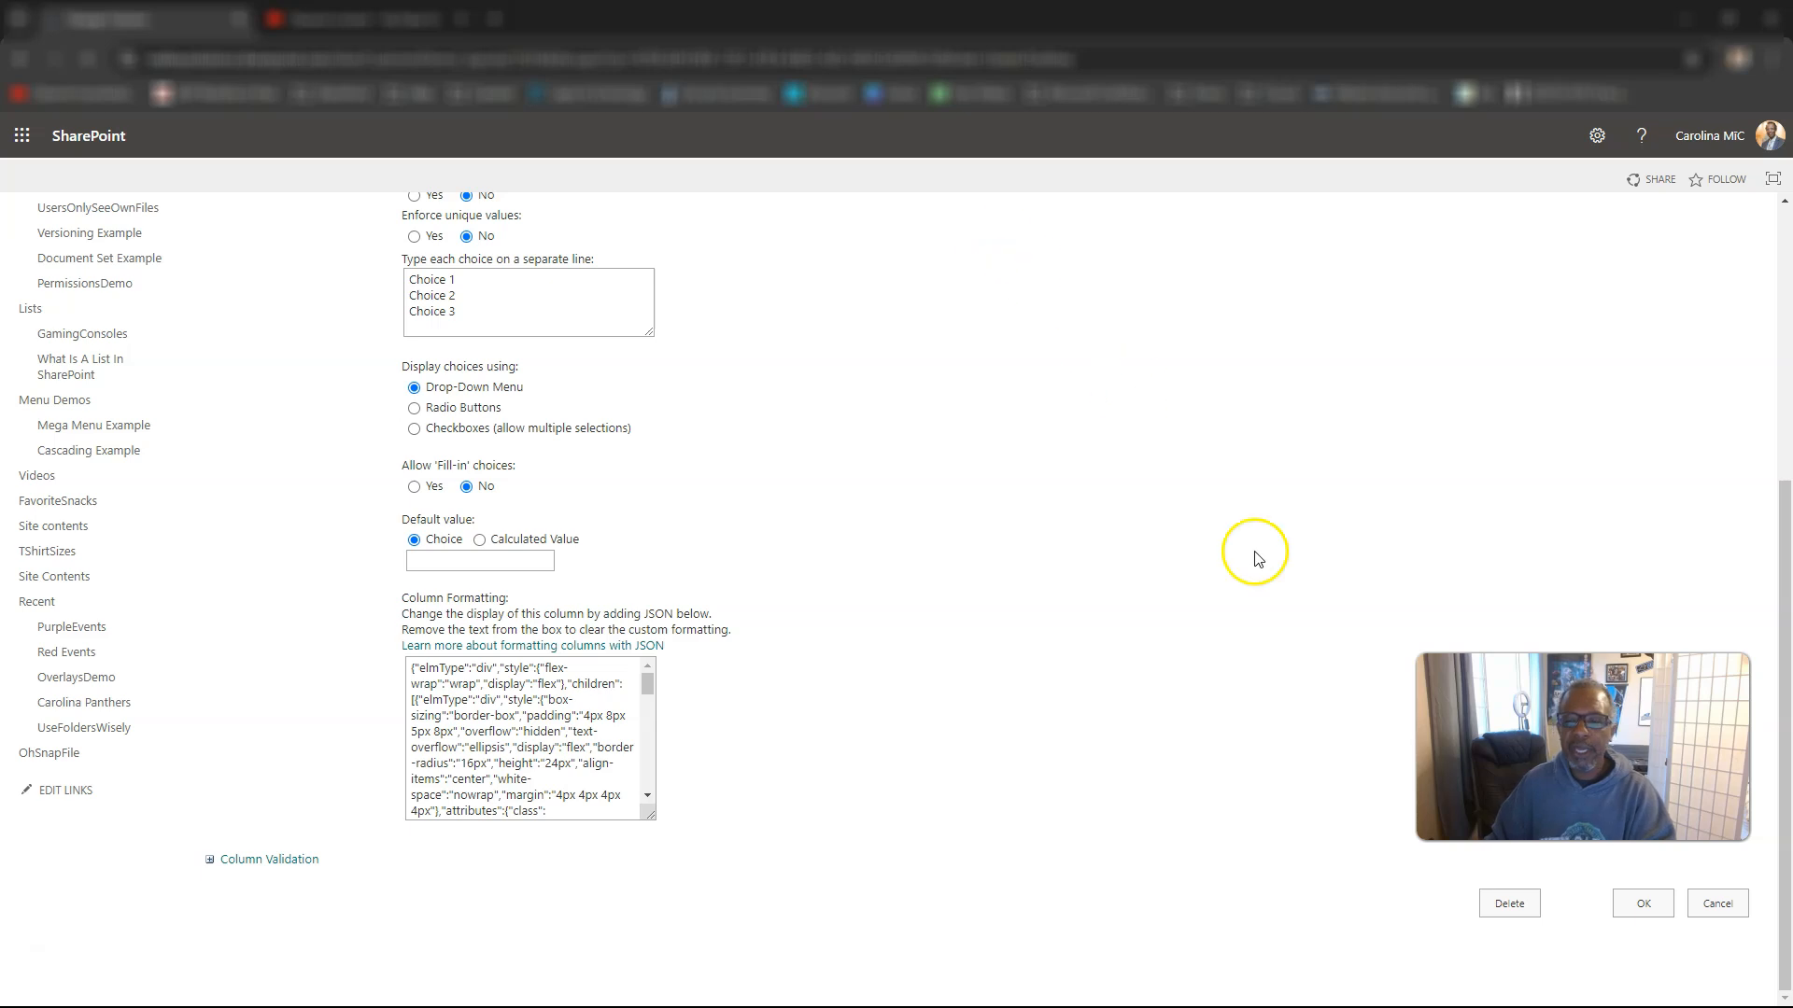
{"action": "mouse_move", "coordinate": [984, 230]}
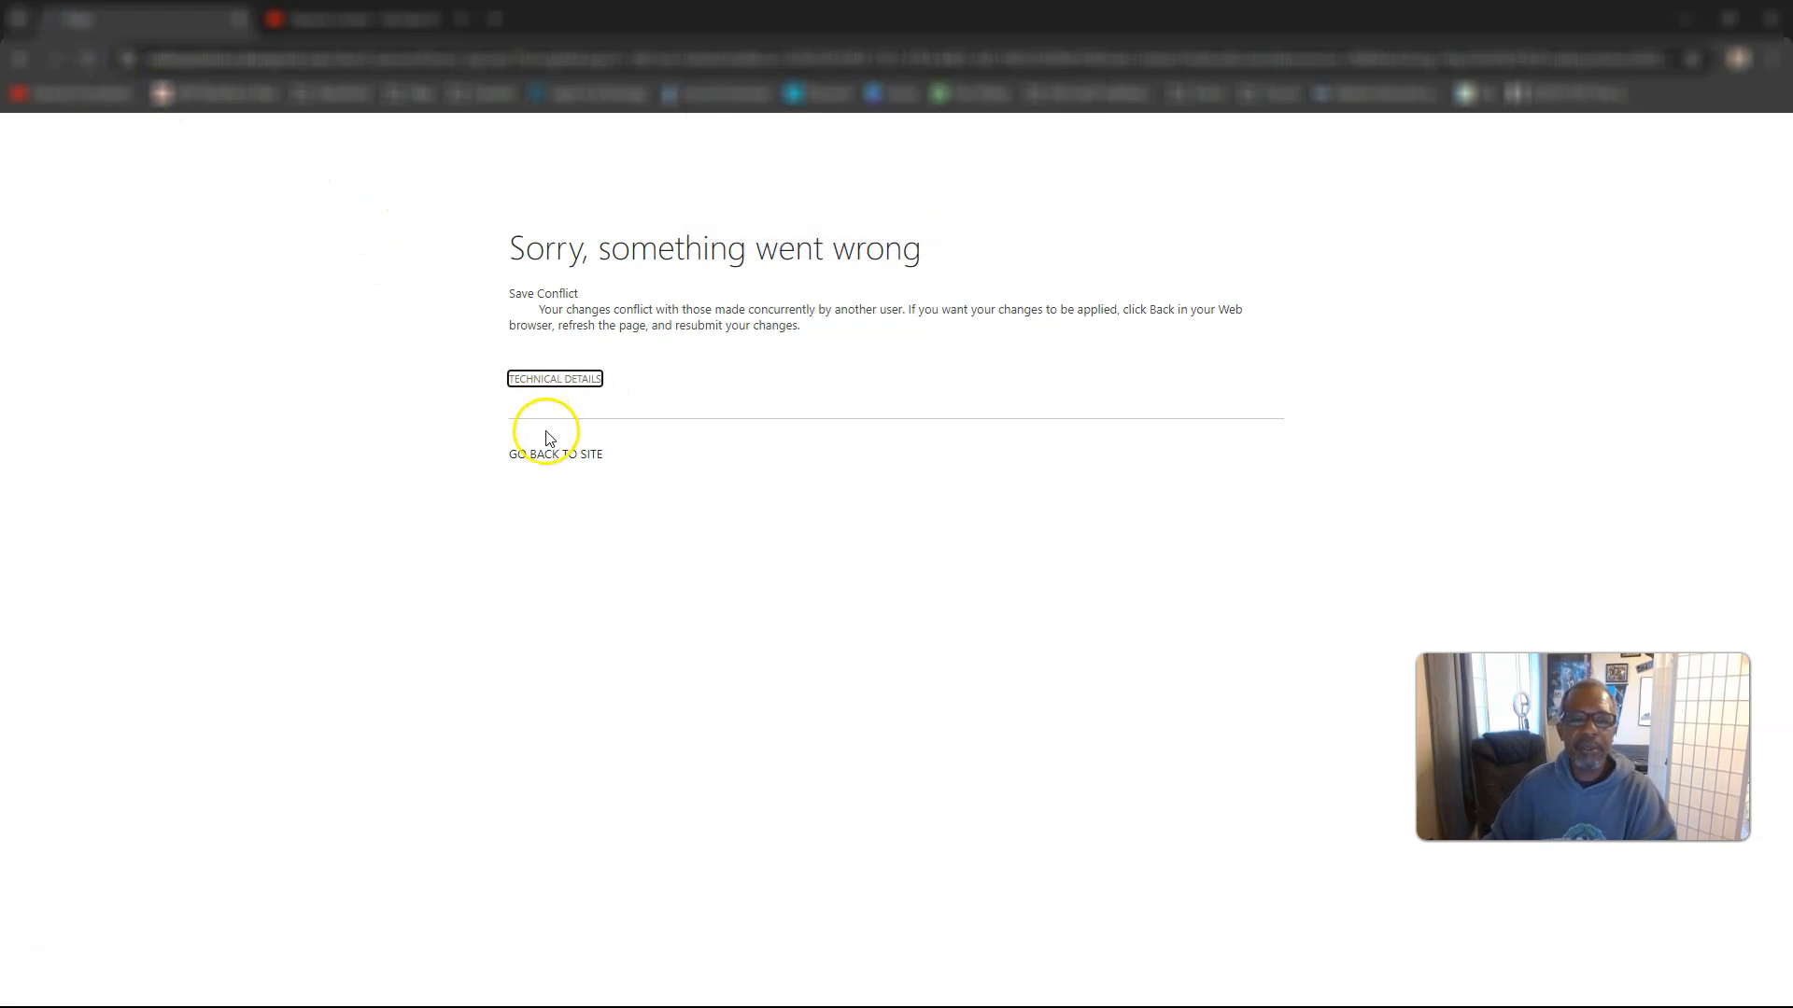
- Leave the save-conflict error page and go back to the site
{"action": "left_click", "coordinate": [558, 453]}
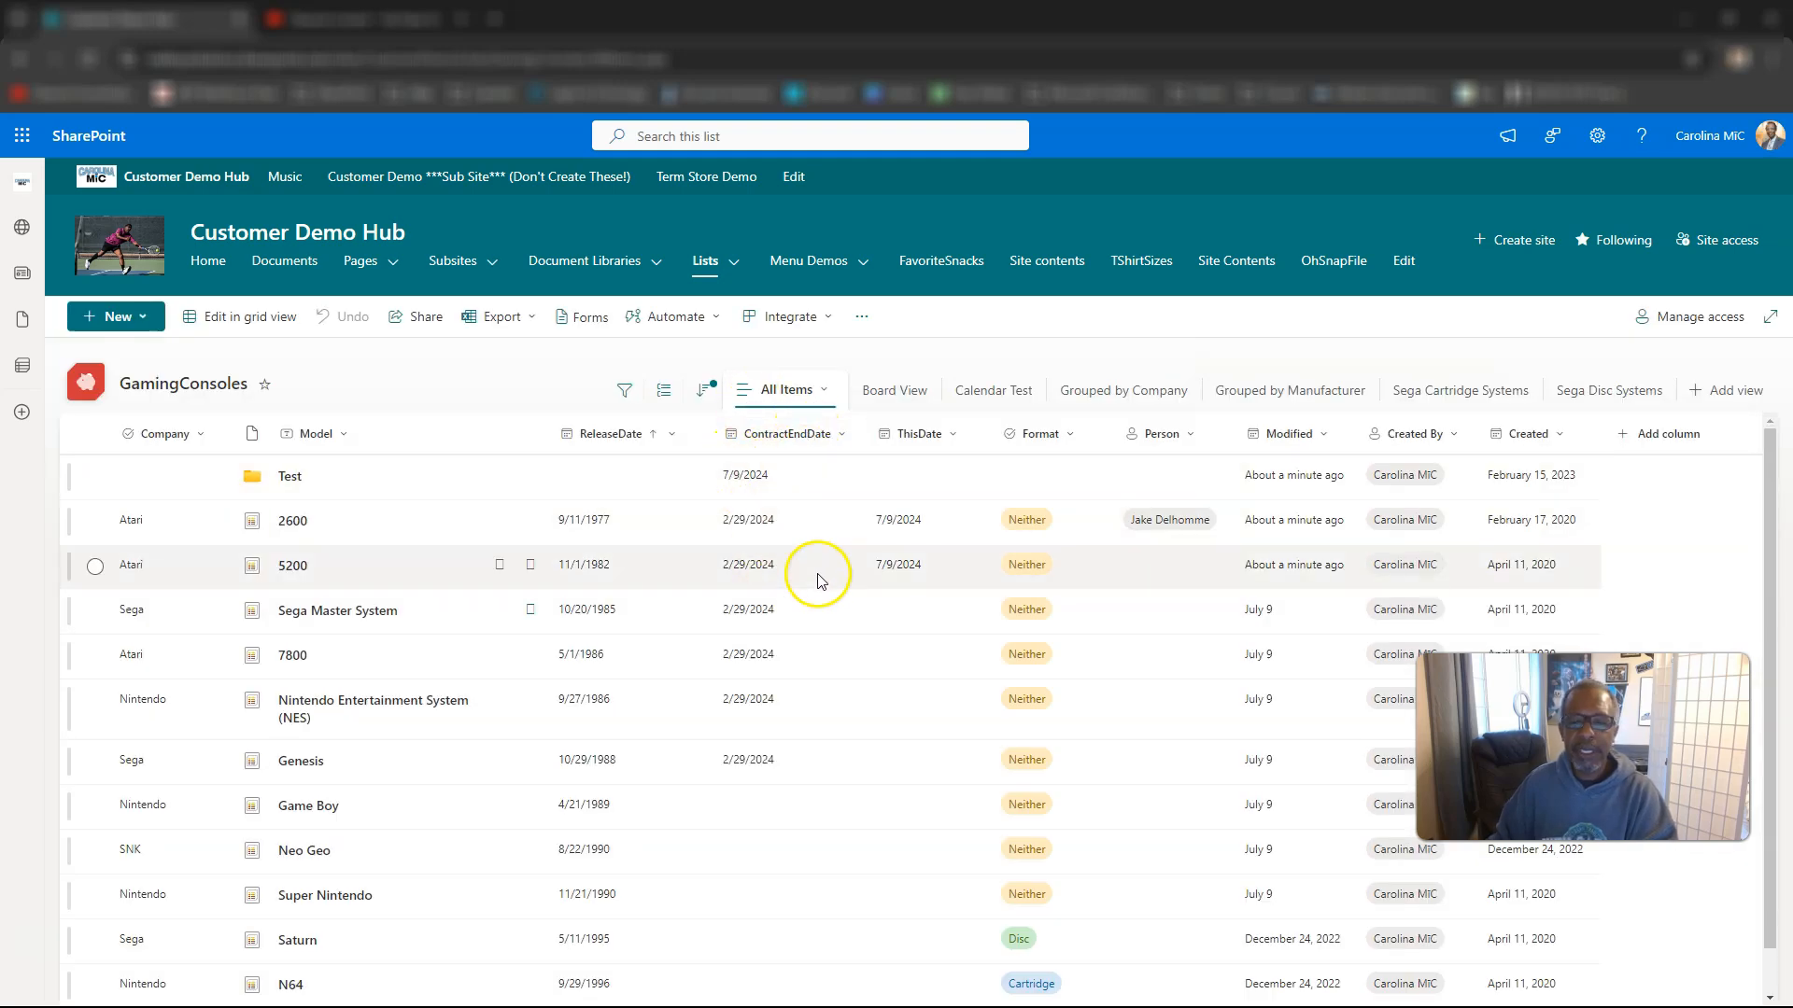
{"action": "mouse_move", "coordinate": [819, 584]}
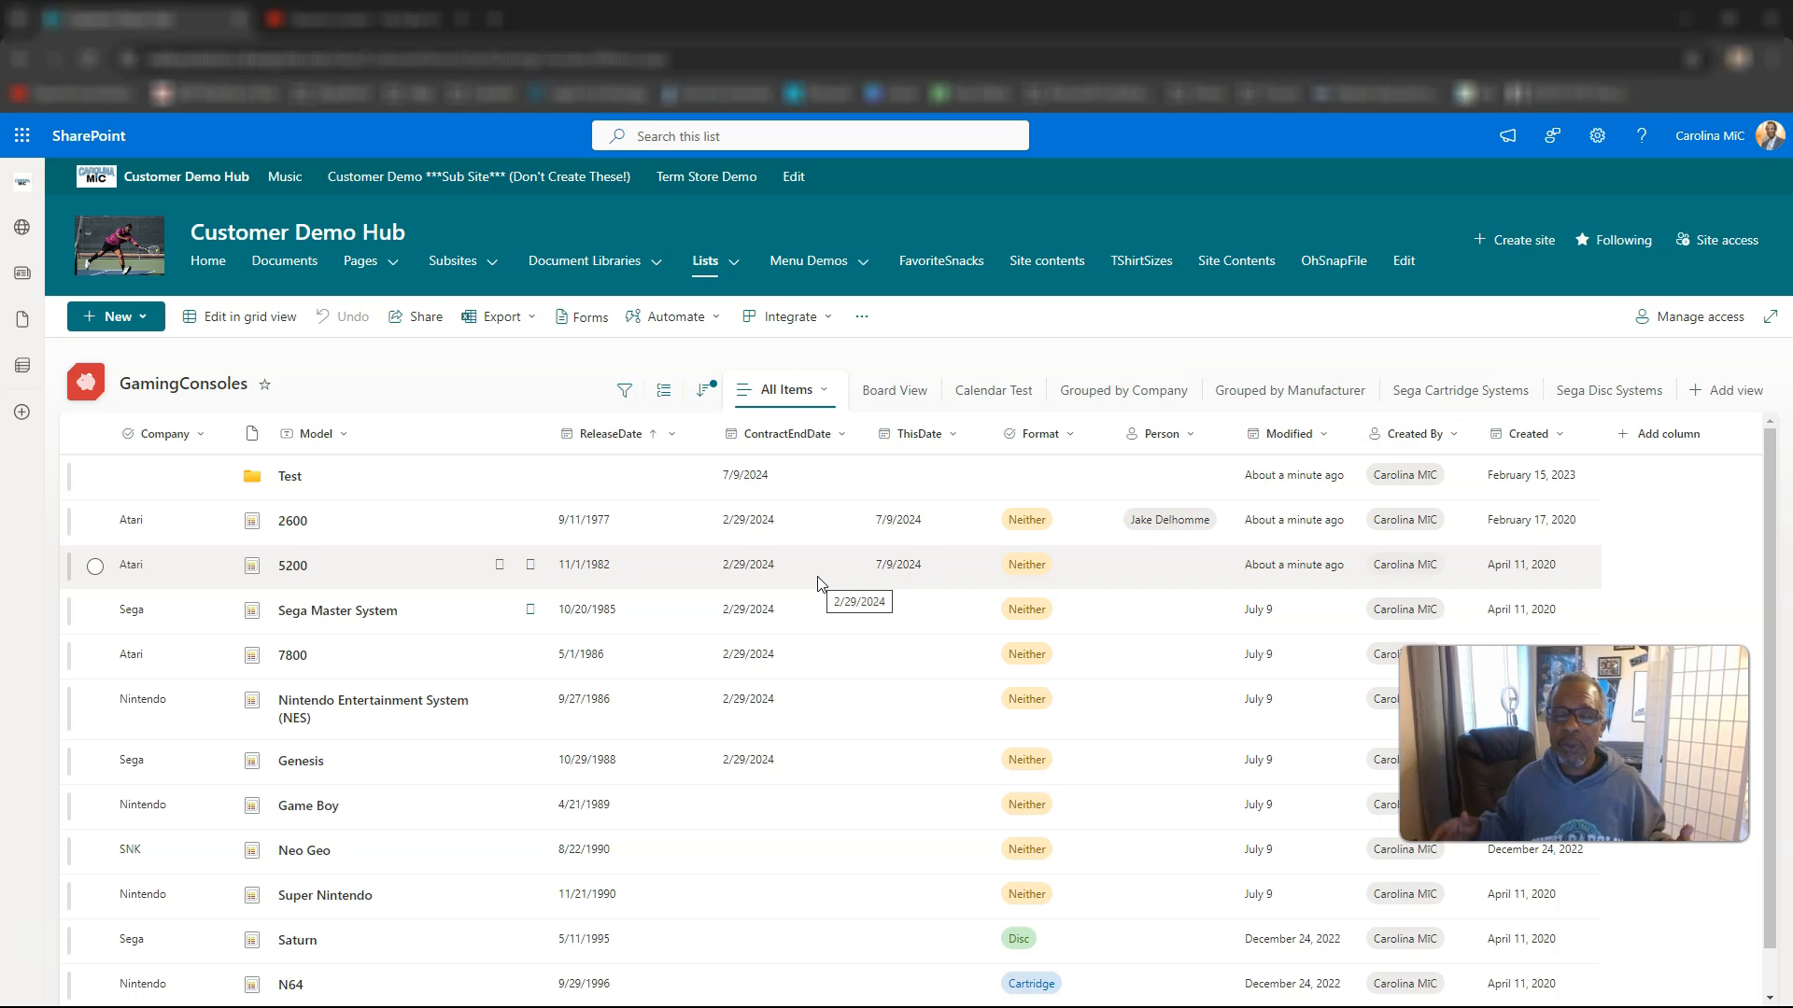